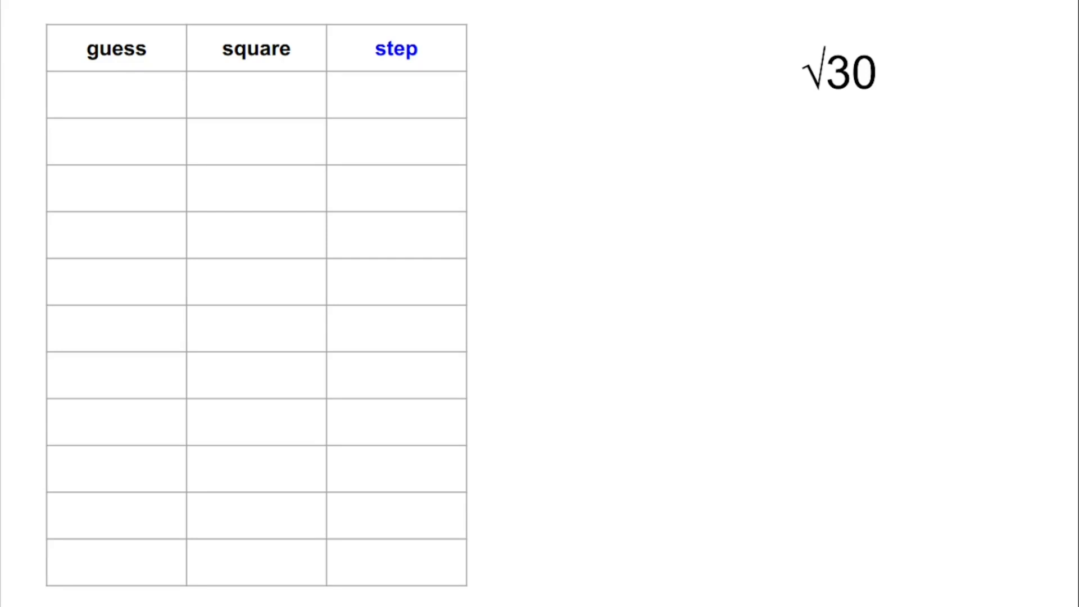
Enter 0 as the first guess in the √30 worked table on the slide
type("0")
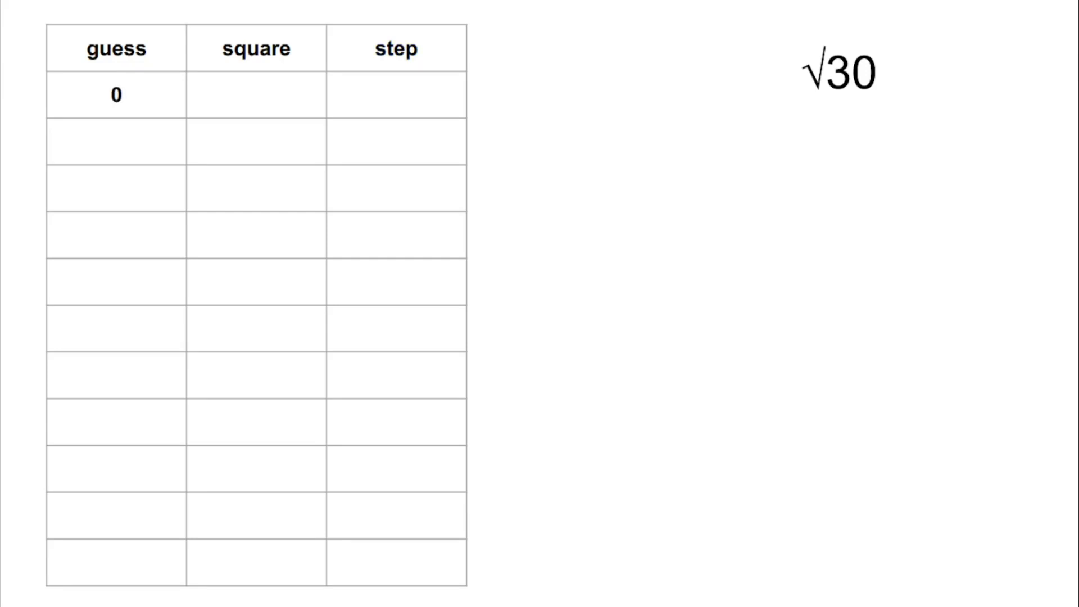
type("0")
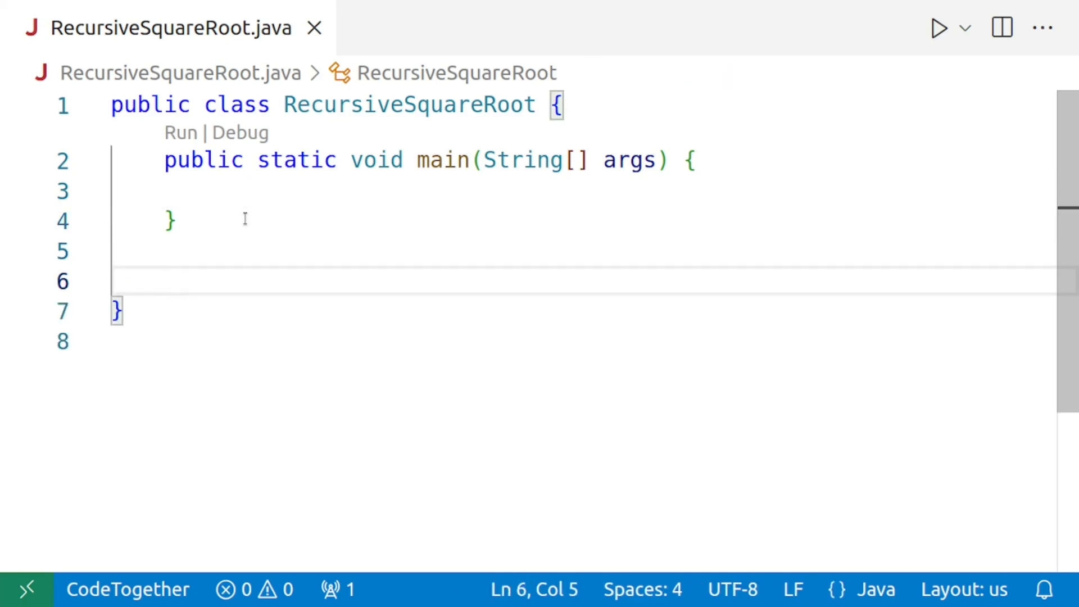
Declare public static float sqrt(float x, float guess, float step) with an opening brace below main
type("public stat")
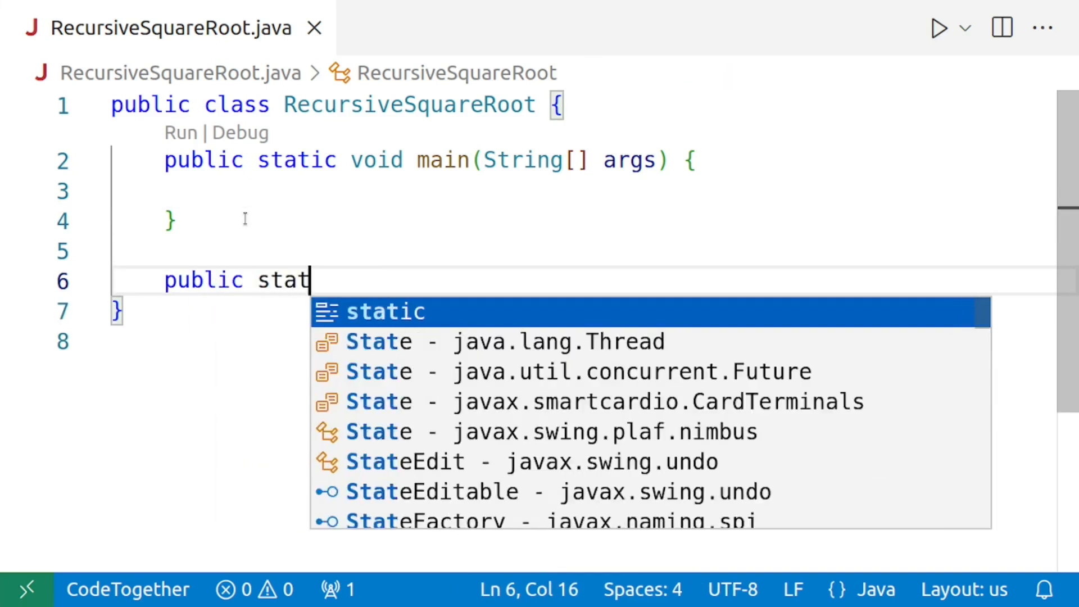
type("ic float")
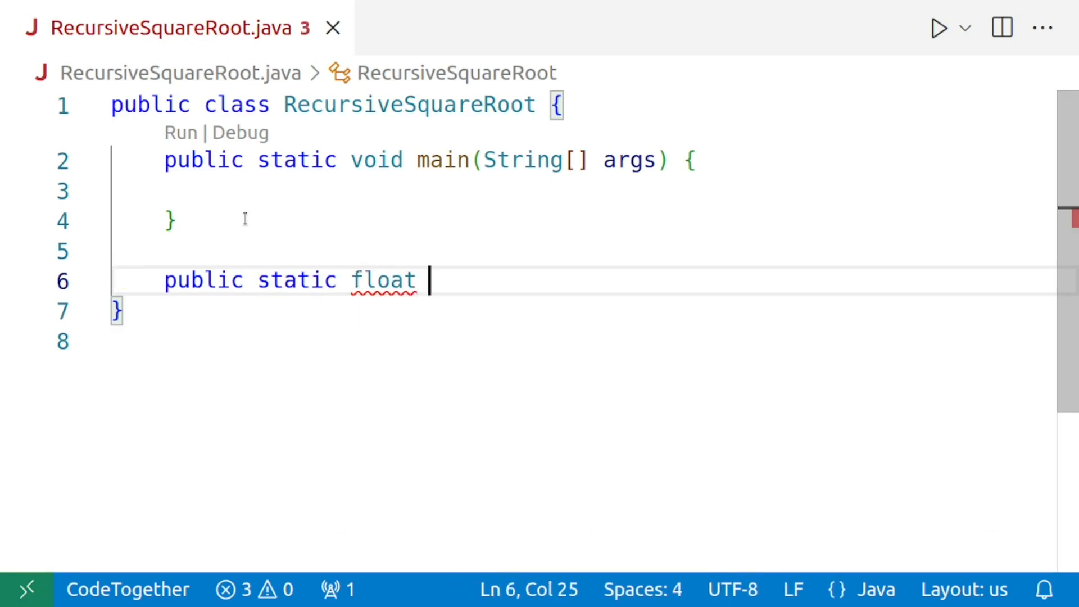
type("sqrt(")
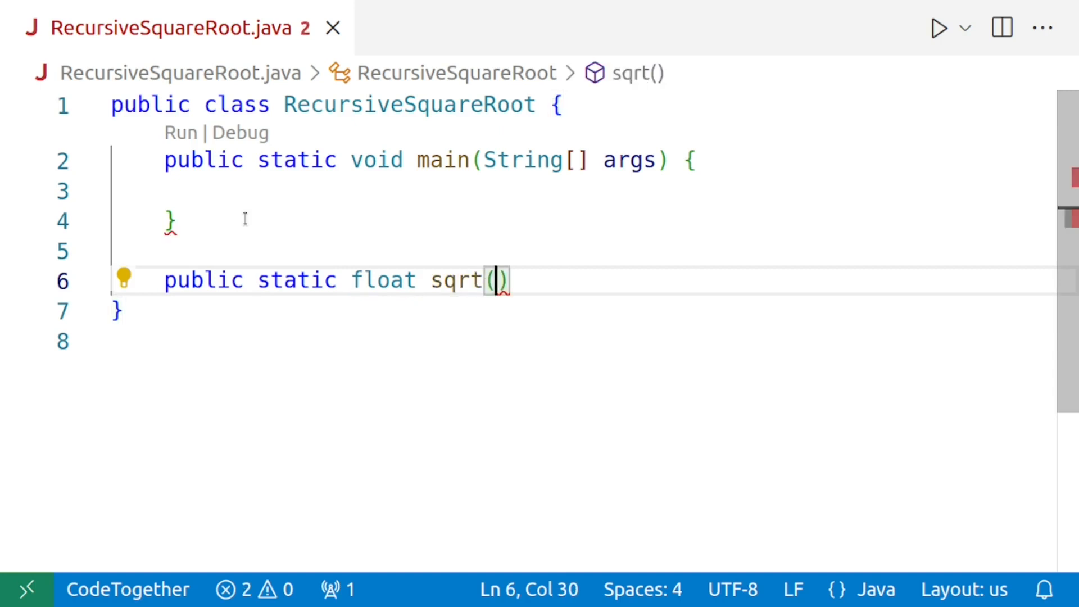
type("float x,")
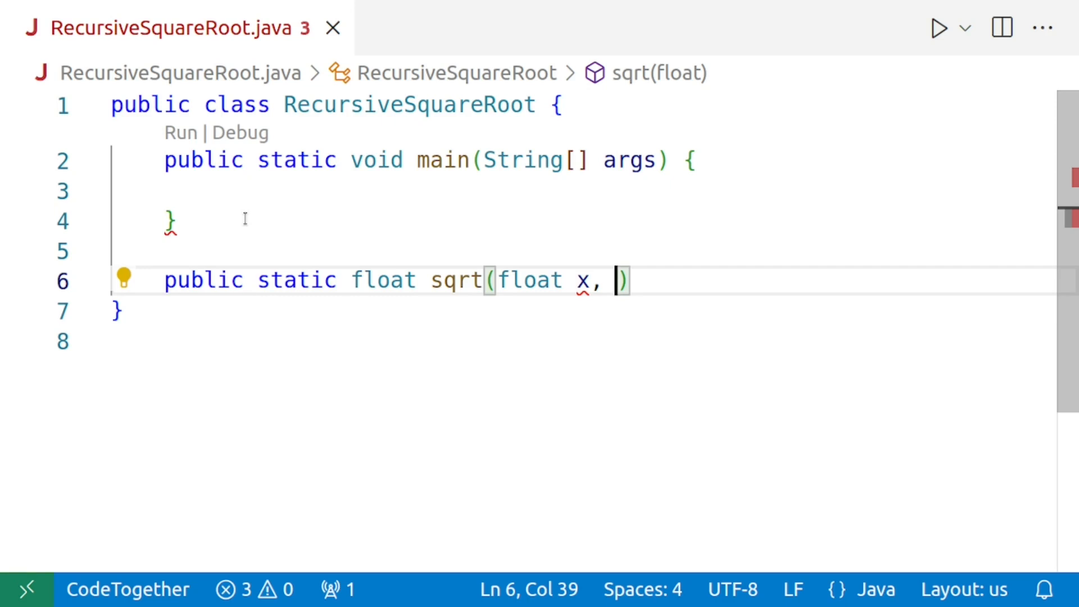
type("float gues")
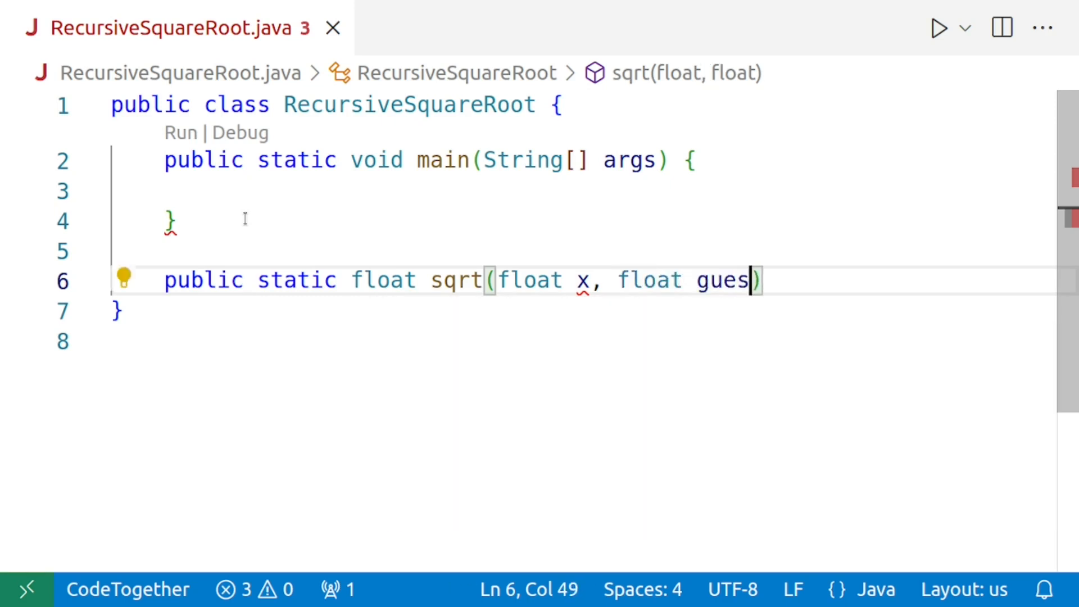
type("s, f")
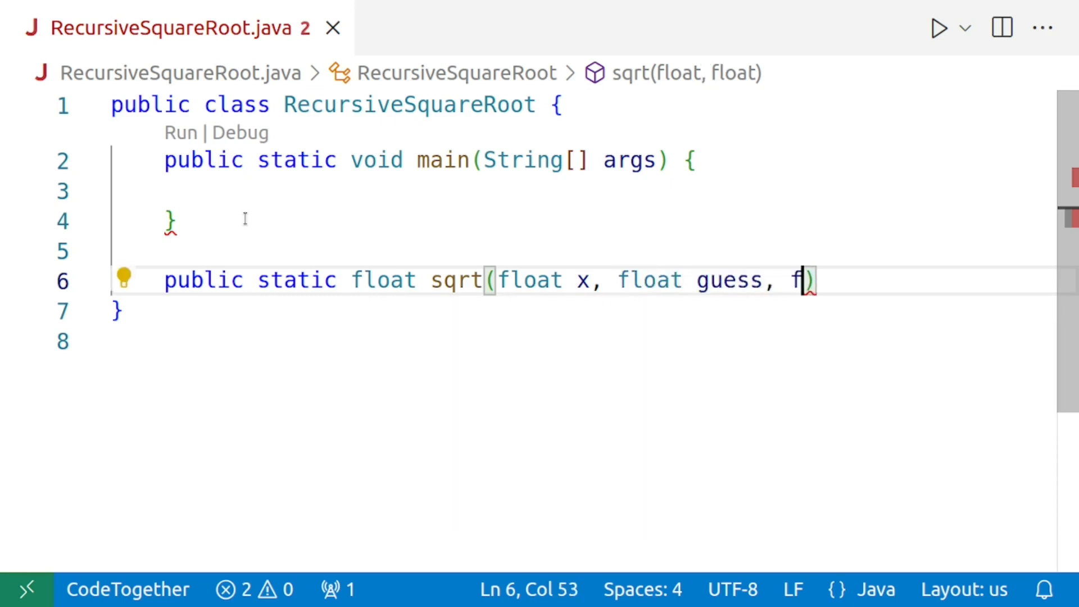
type("loat step")
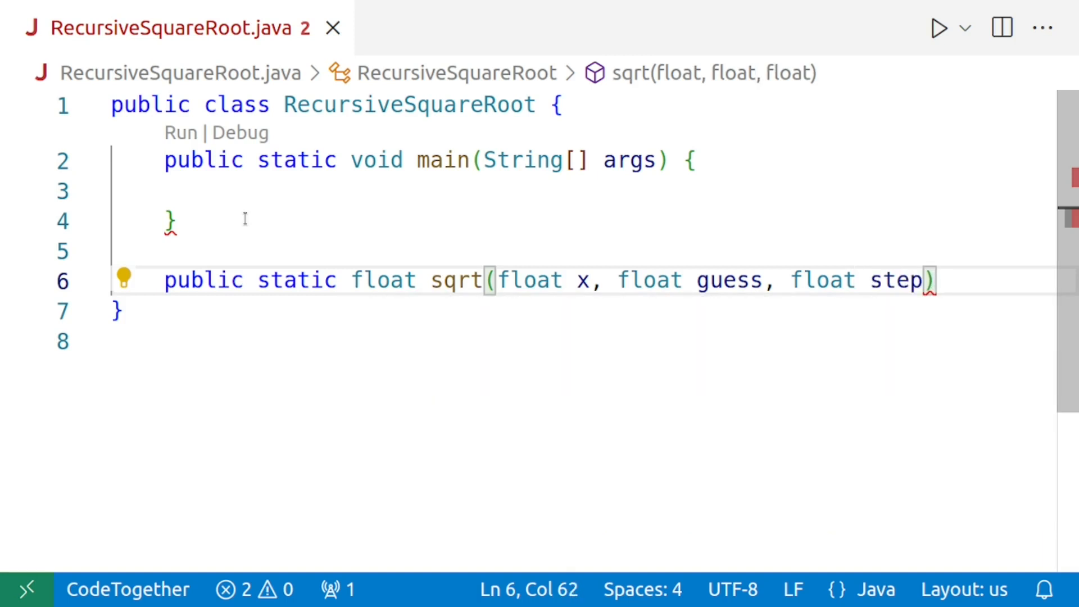
type("{")
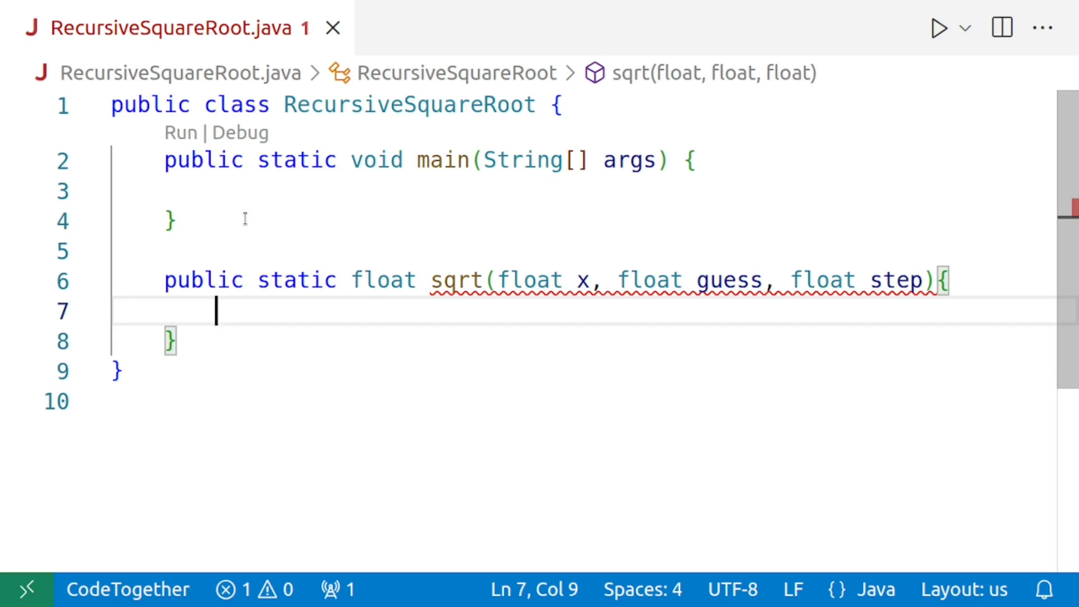
Compute float square = guess * guess at the start of sqrt
type("float squ")
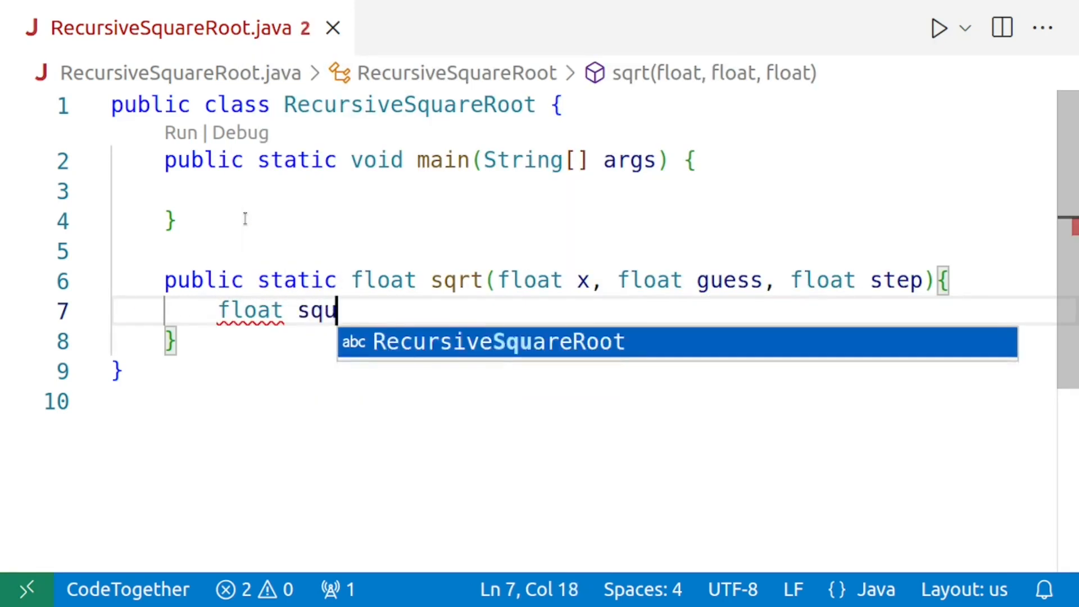
type("are =")
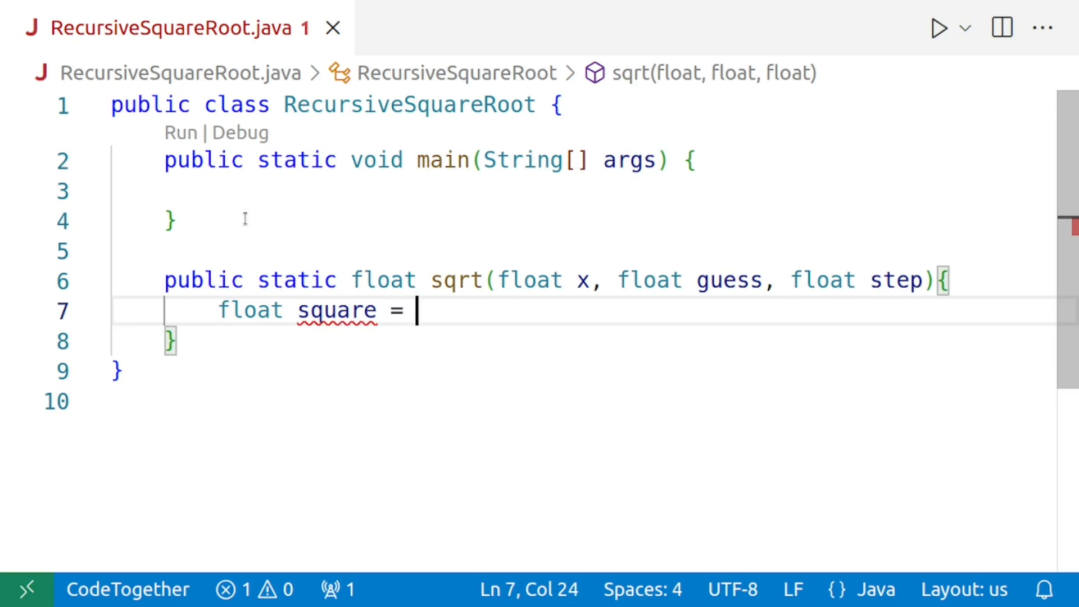
type("guess")
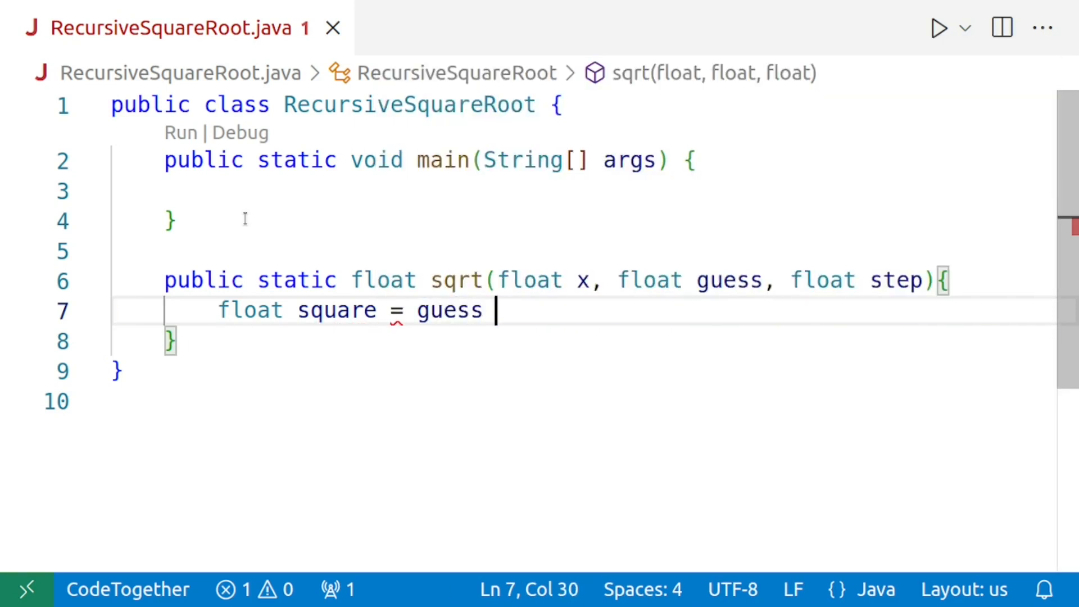
type("* guess;")
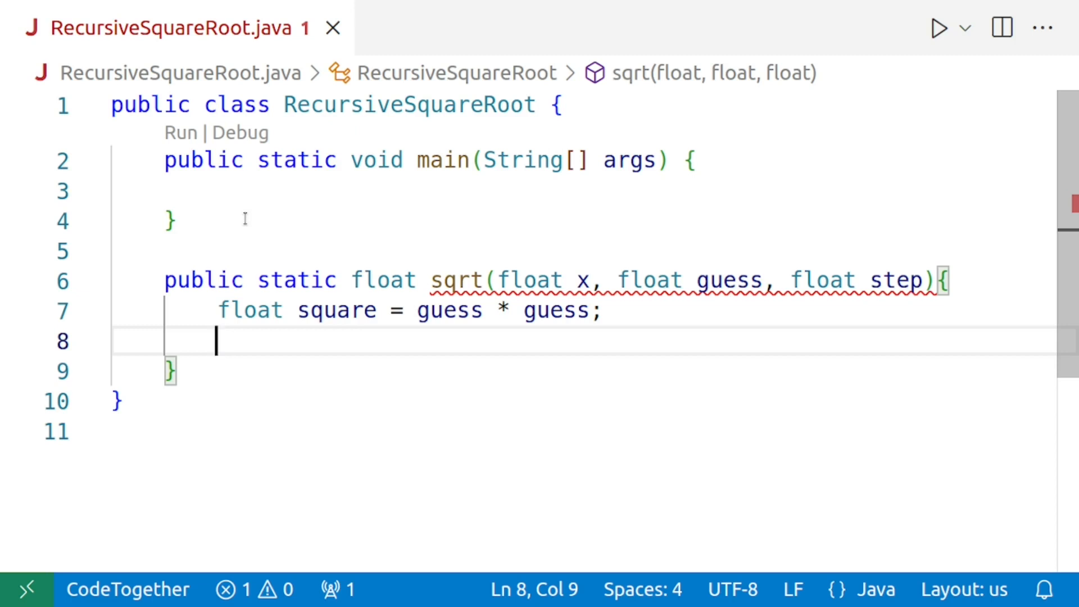
Return guess when x equals square via if ( x == square) return guess;
type("if ( x ==")
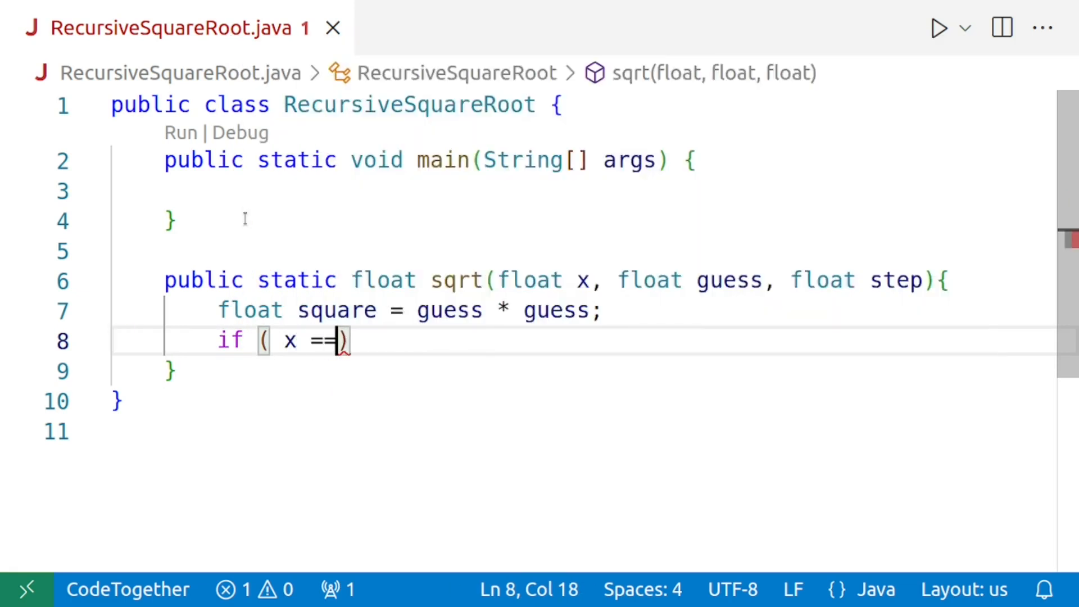
type("squar")
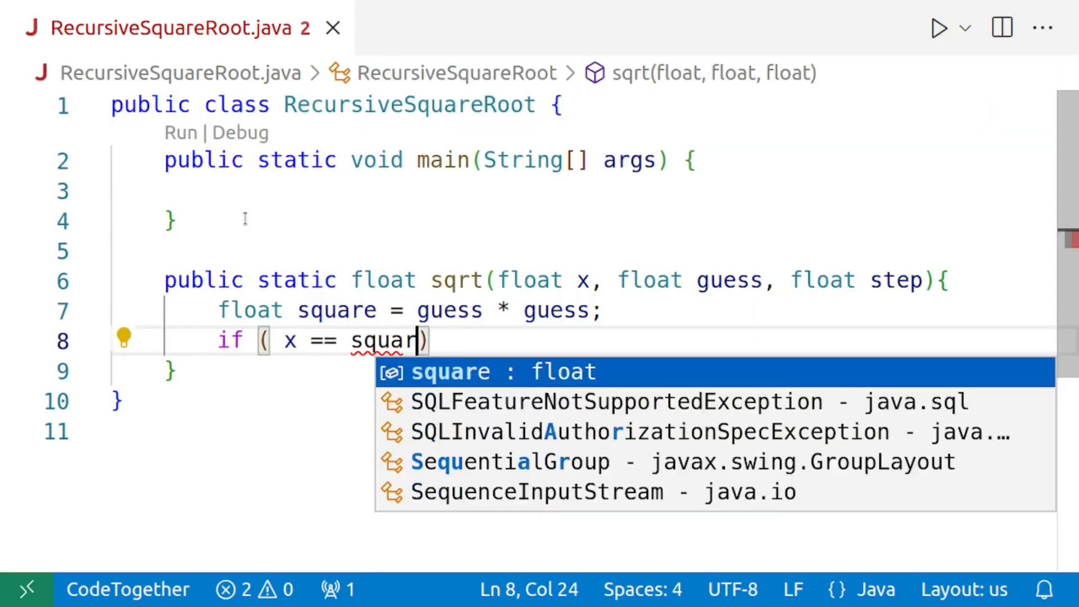
key("Tab")
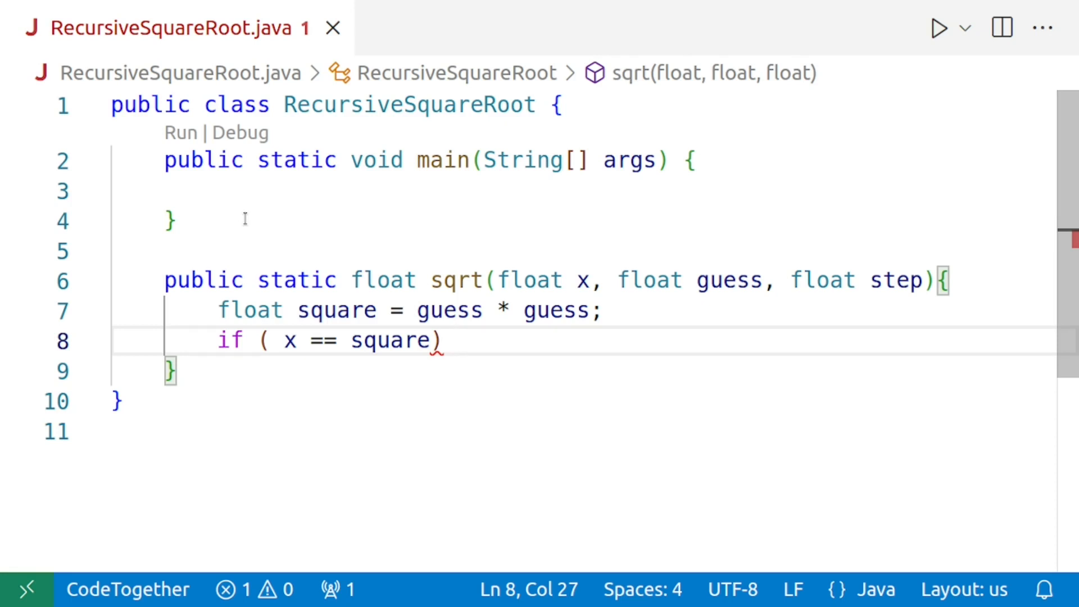
type("return")
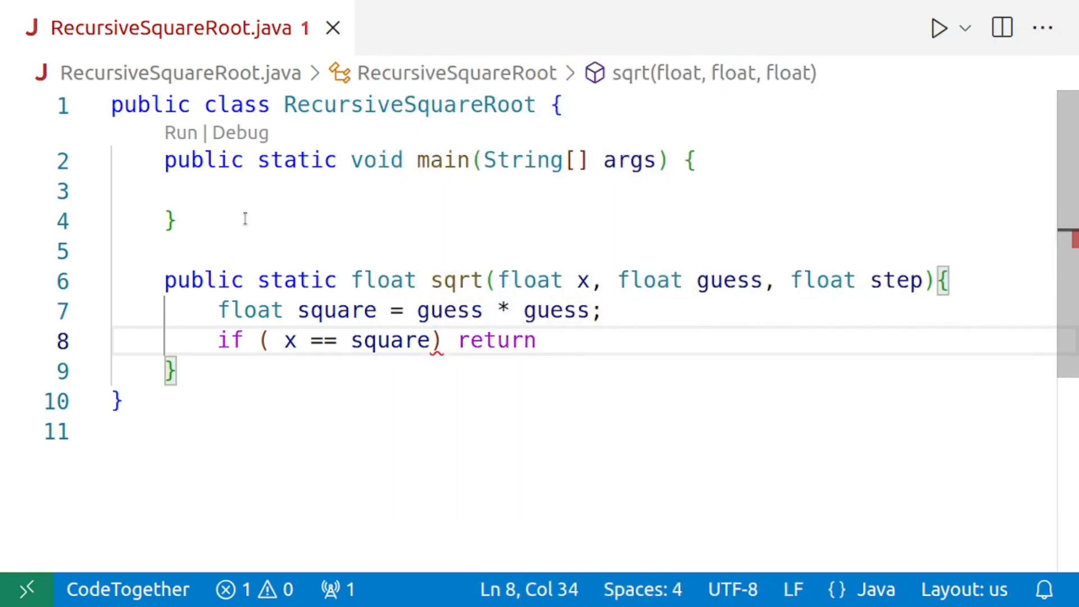
type("guess;")
type("if( ")
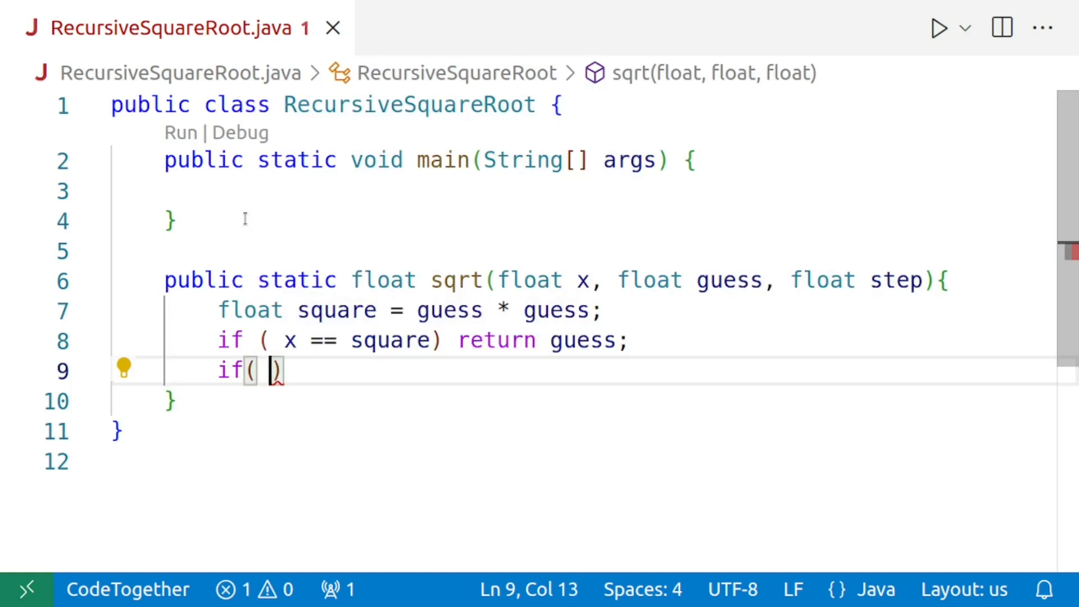
Add an if( square > x ) block to handle overshooting guesses
type("square")
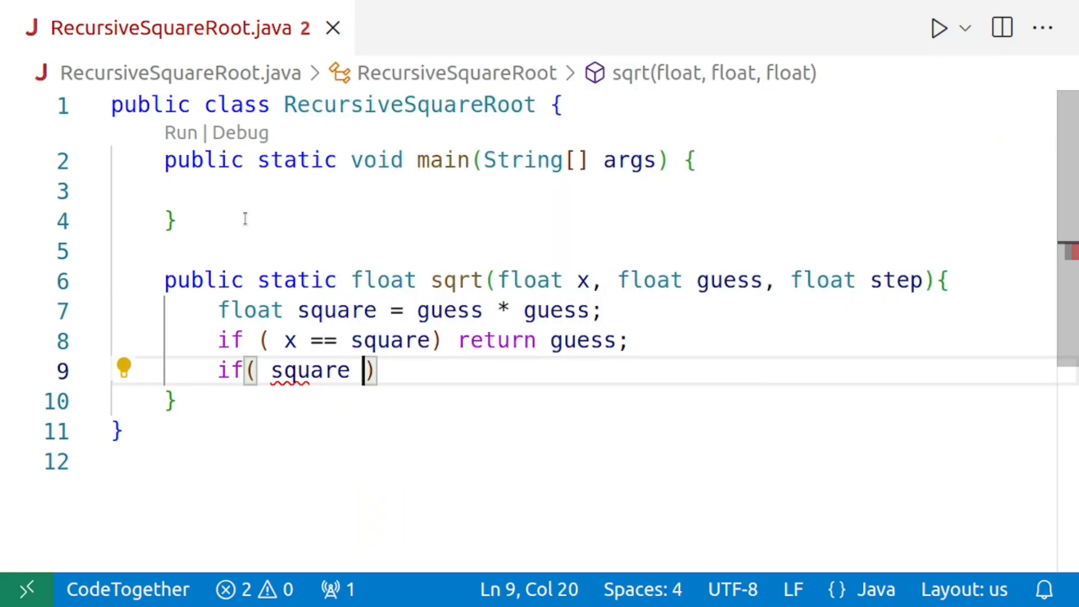
type(">")
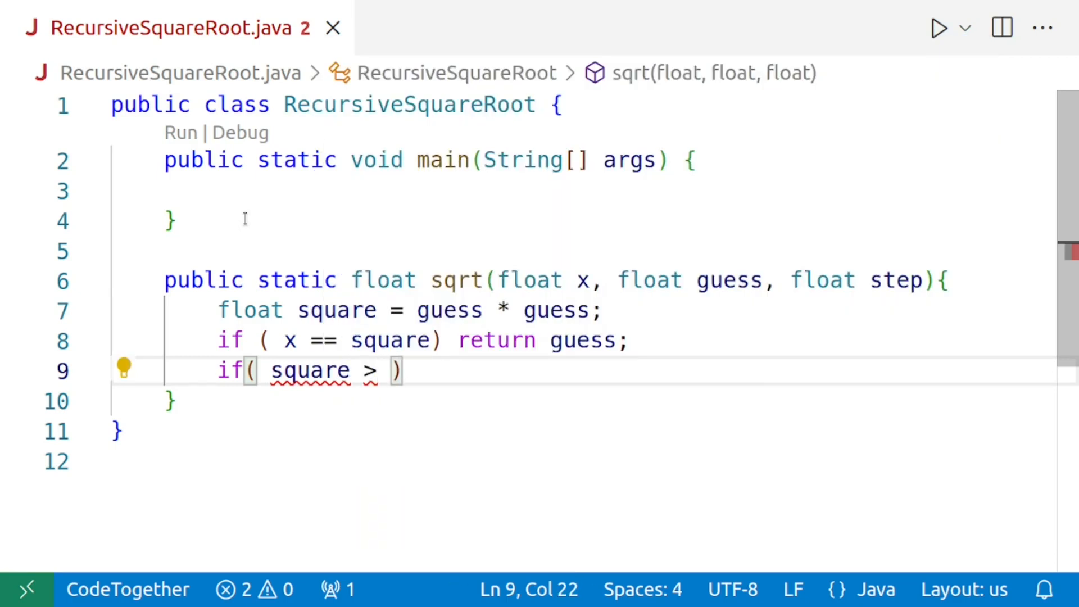
type("x")
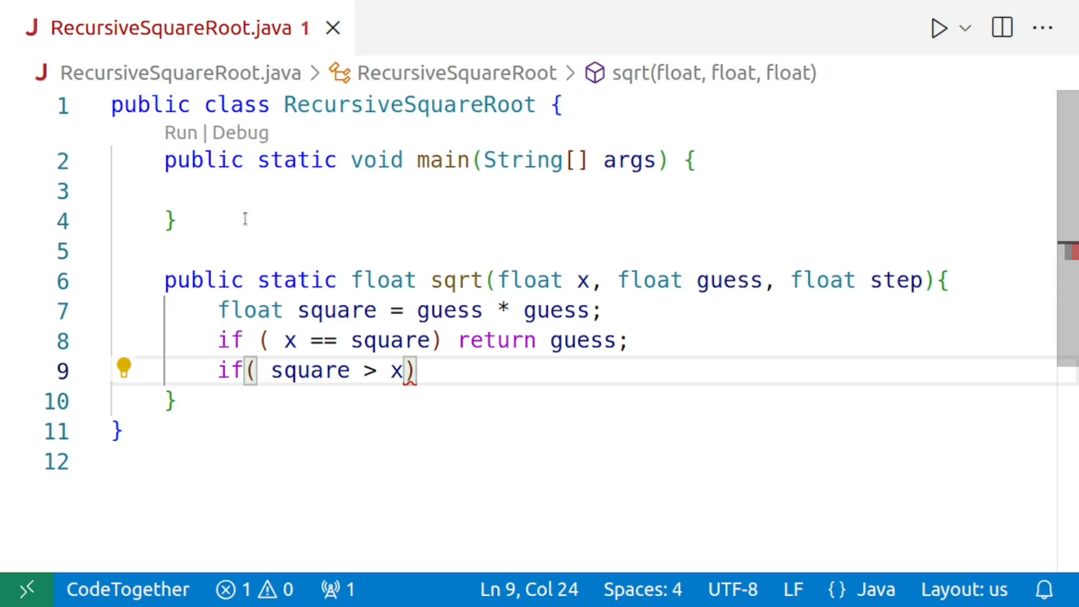
type("\" \"")
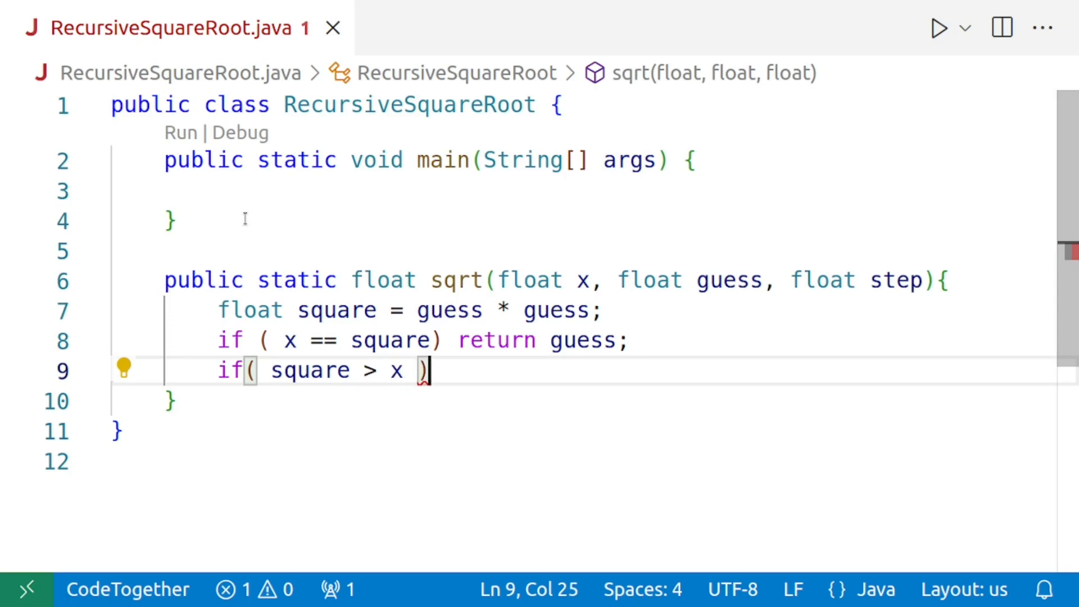
type("{")
type("if( ")
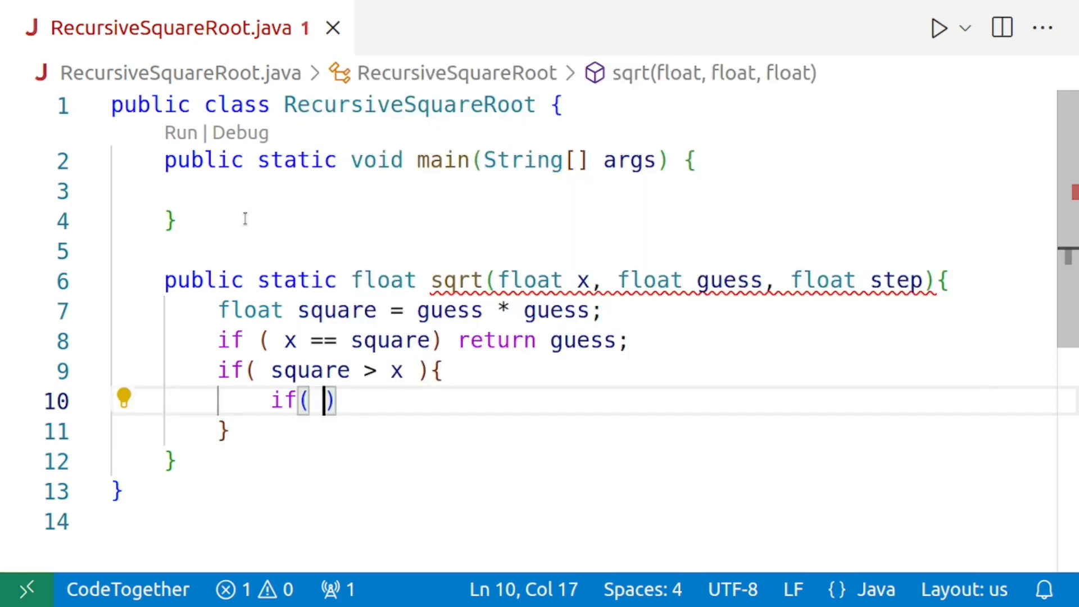
Nest a check that step is greater than the 0.000001 threshold
type("step >")
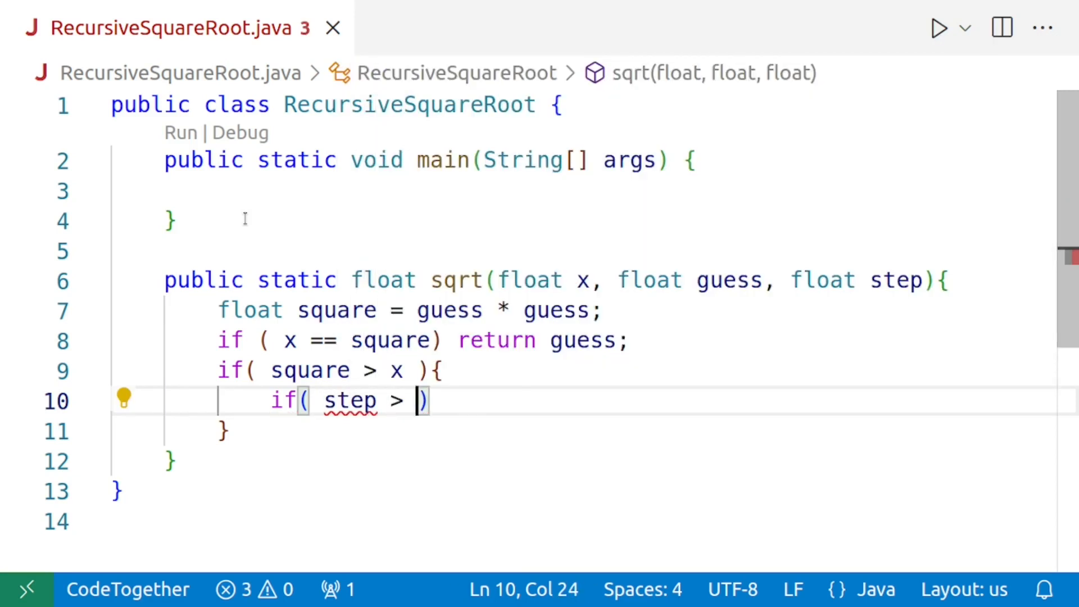
type("0.")
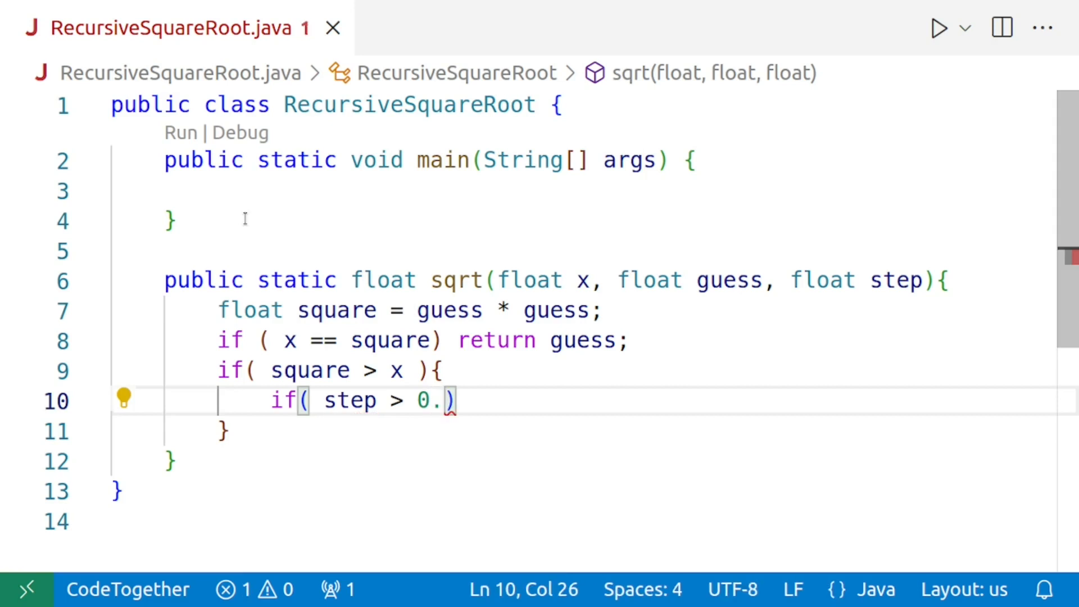
type("00")
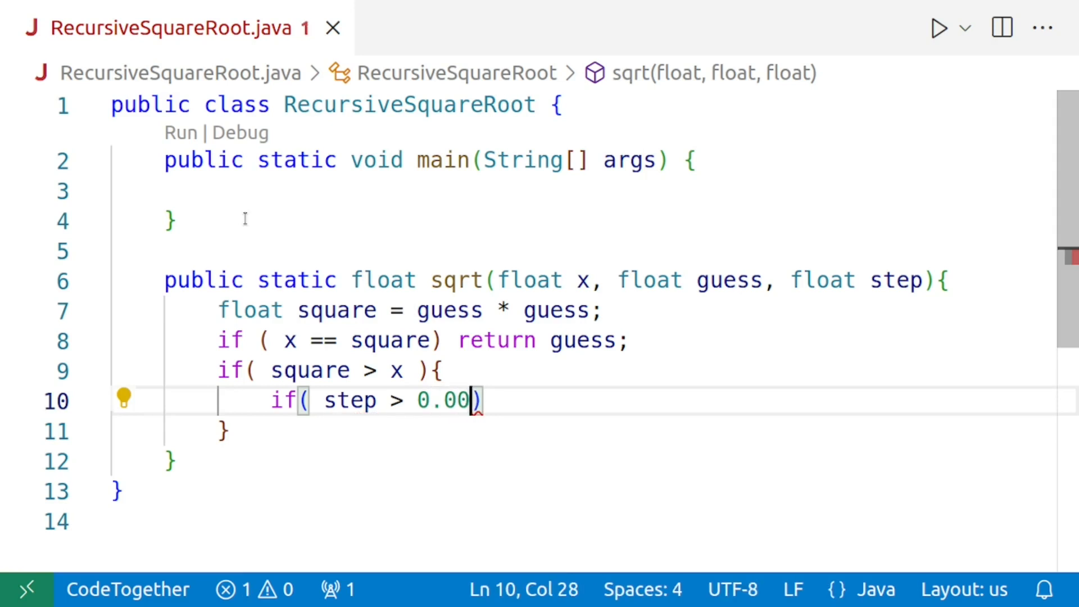
type("001")
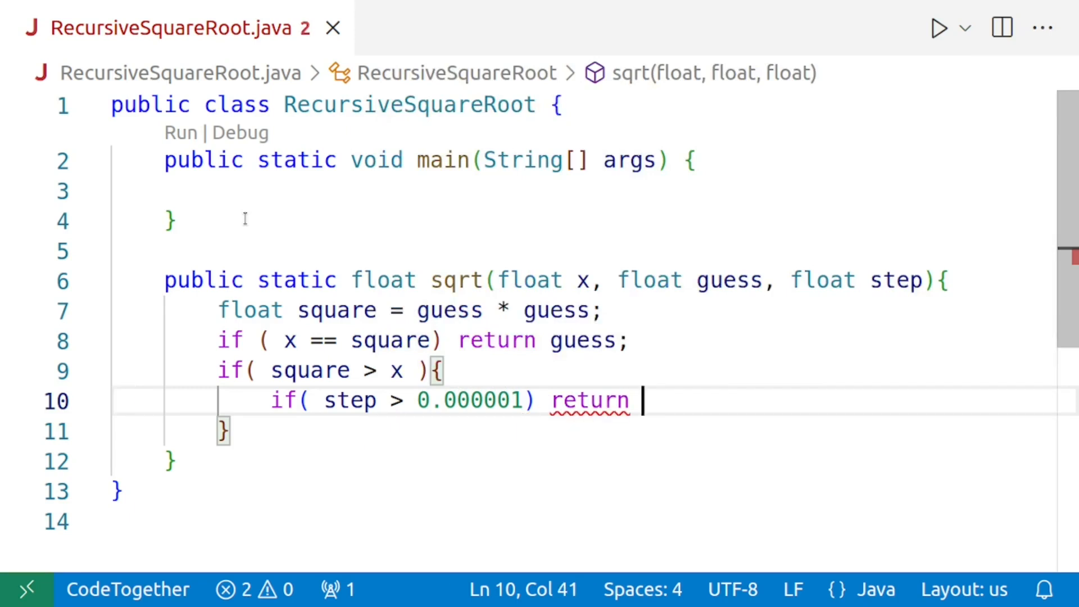
Recurse with return sqrt(x, guess-step, step/10); when the step is above the threshold
type("sqrt(")
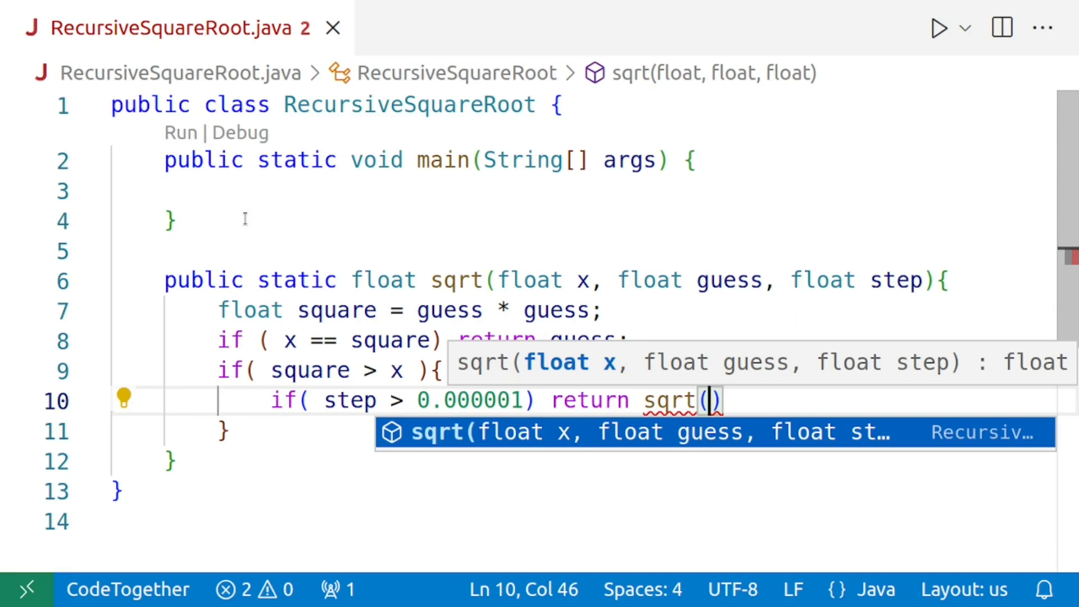
type("x")
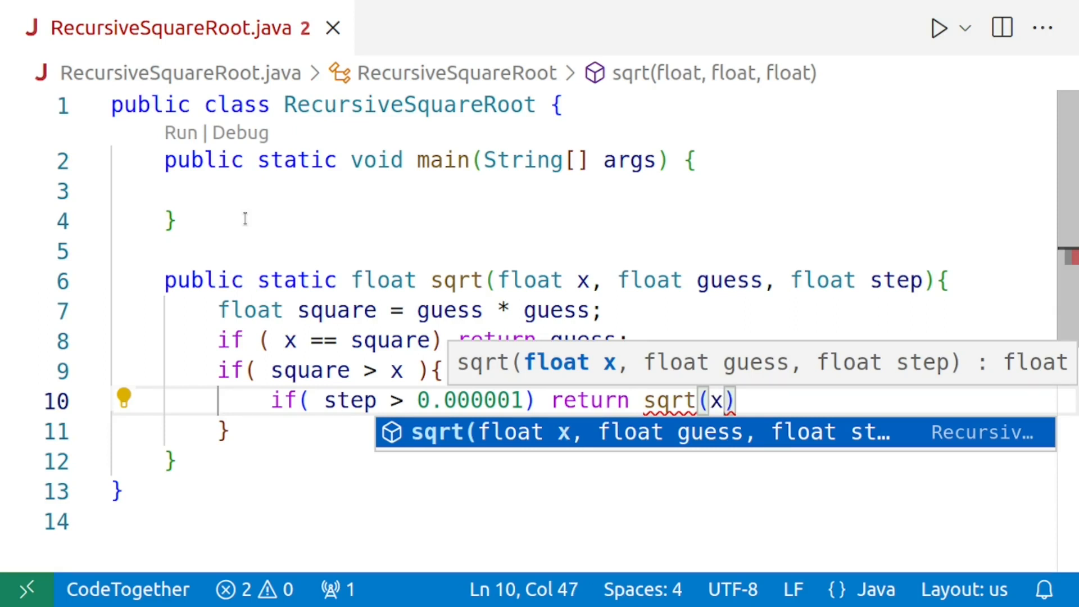
type(",")
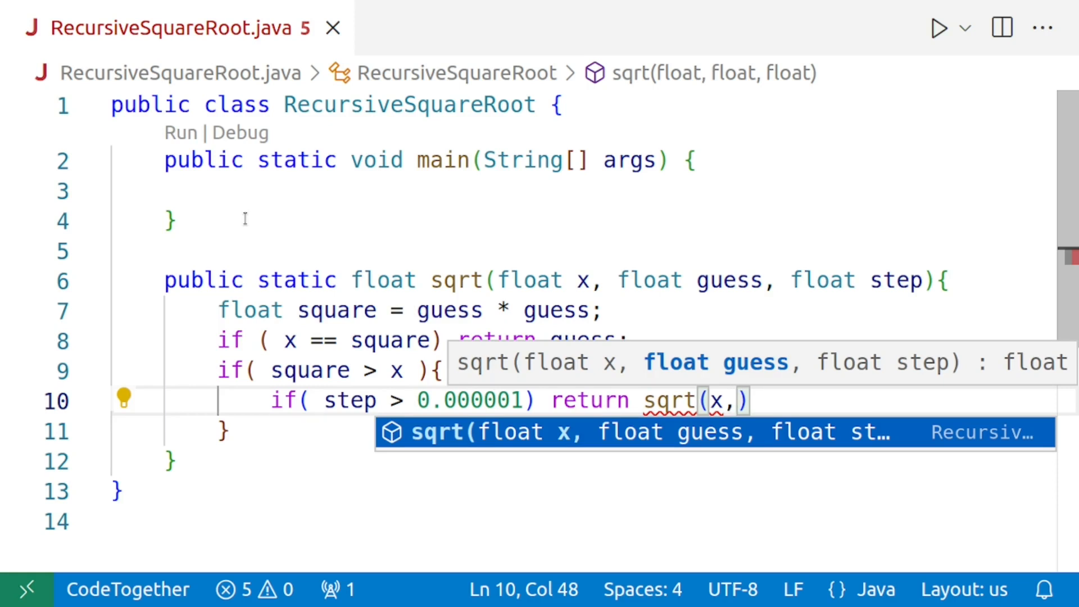
type("g")
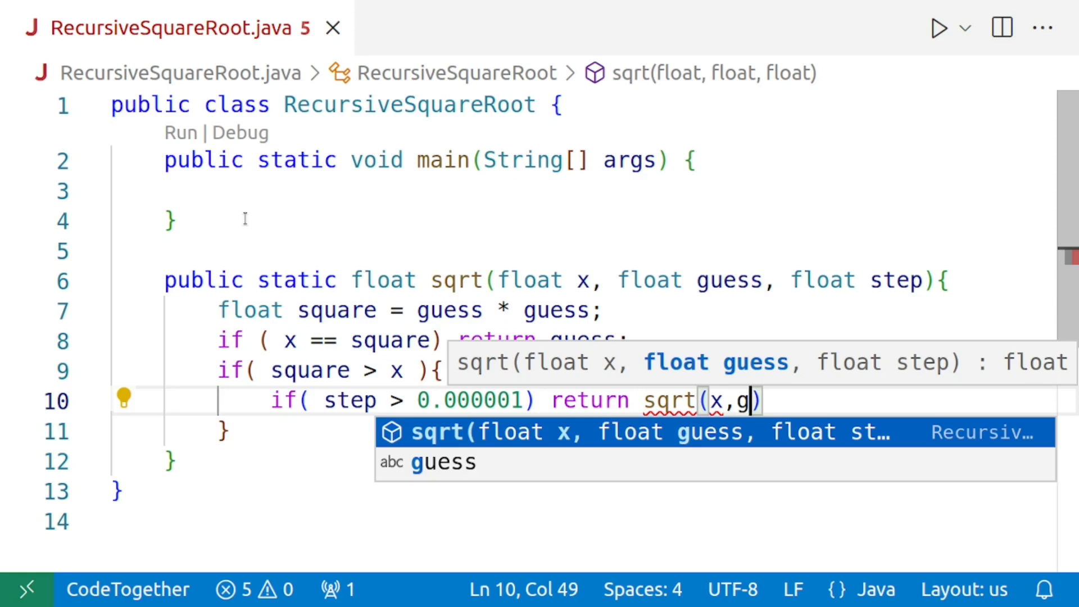
type("uess-st")
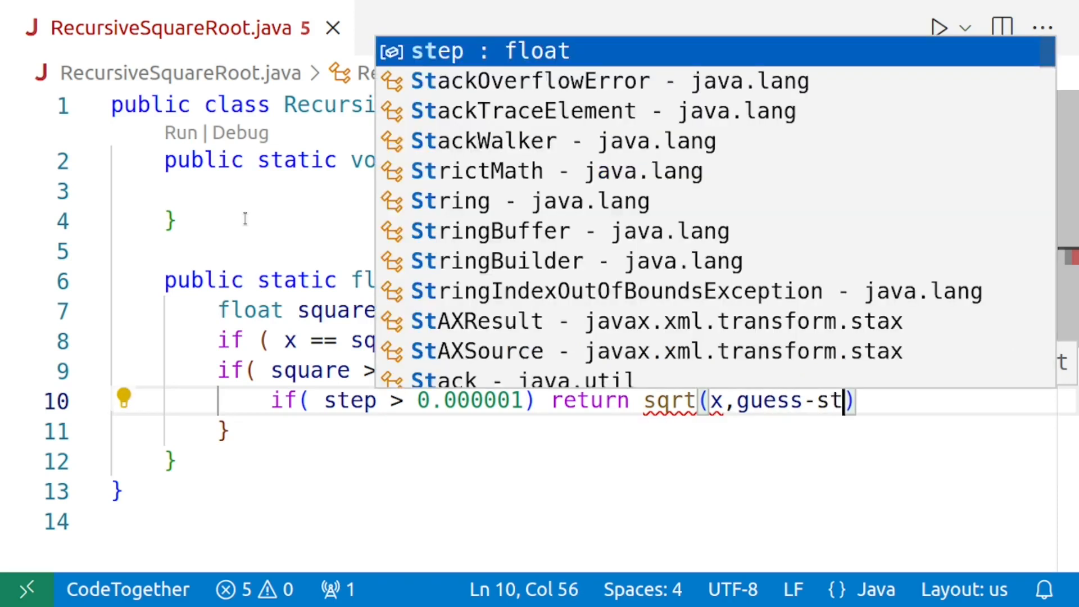
type("ep")
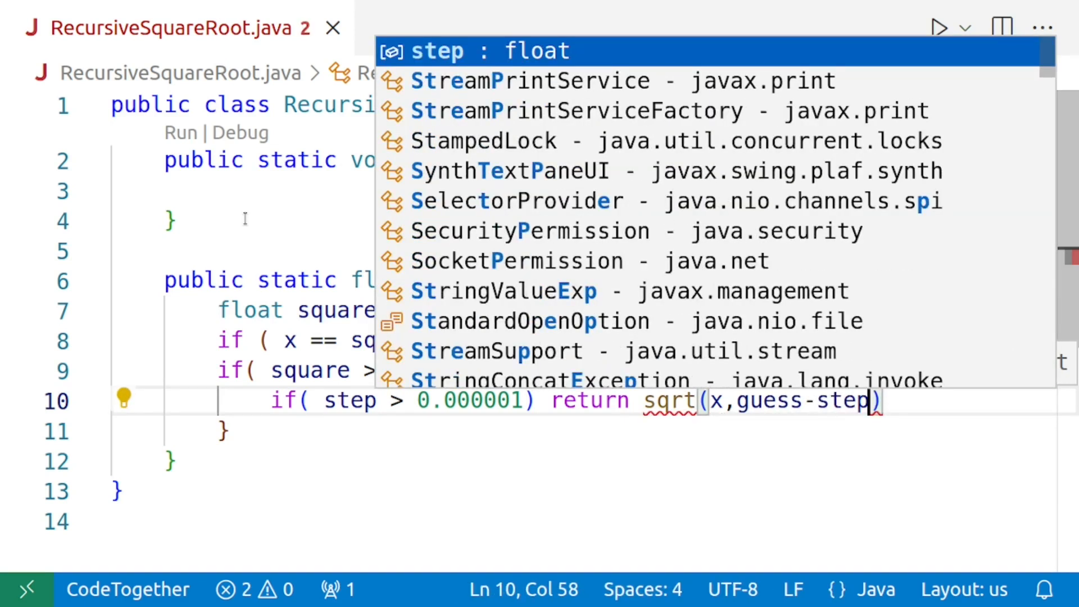
type(",s")
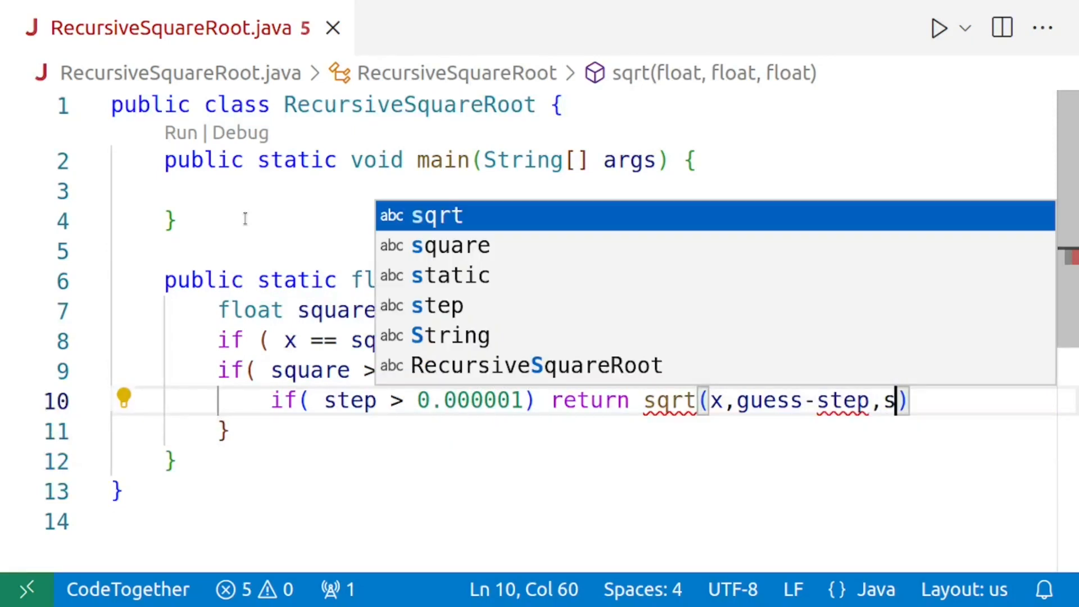
type("tep/10")
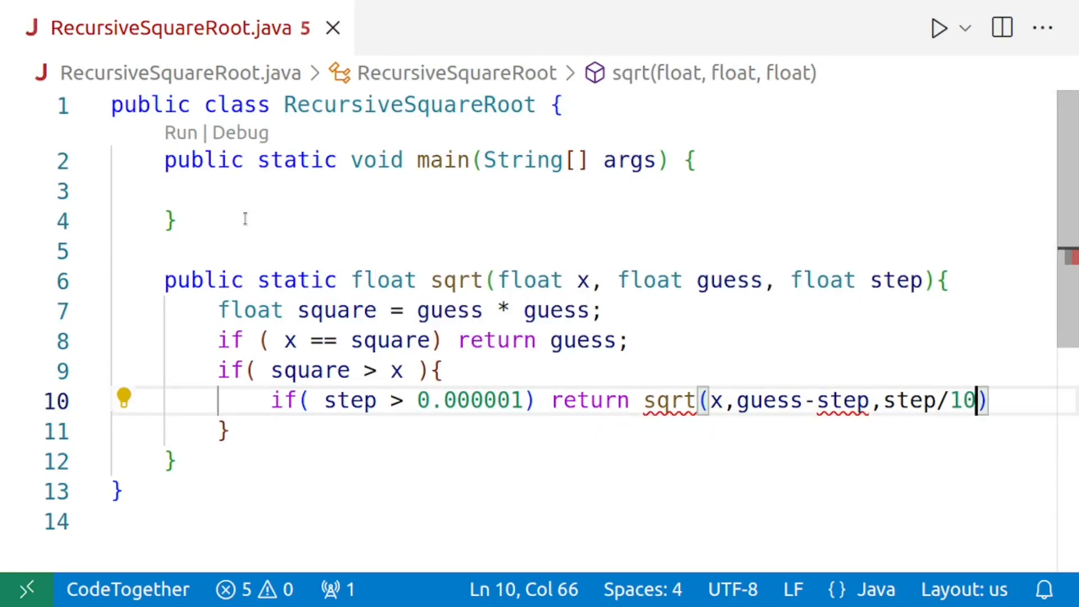
type(";")
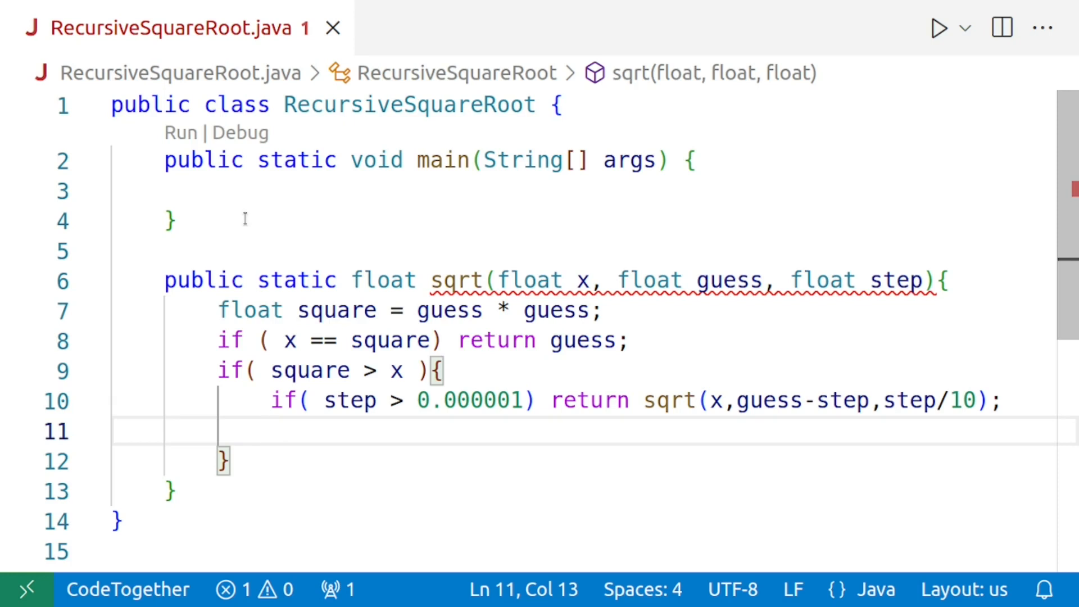
Otherwise stop and return guess - step as the result
type("else")
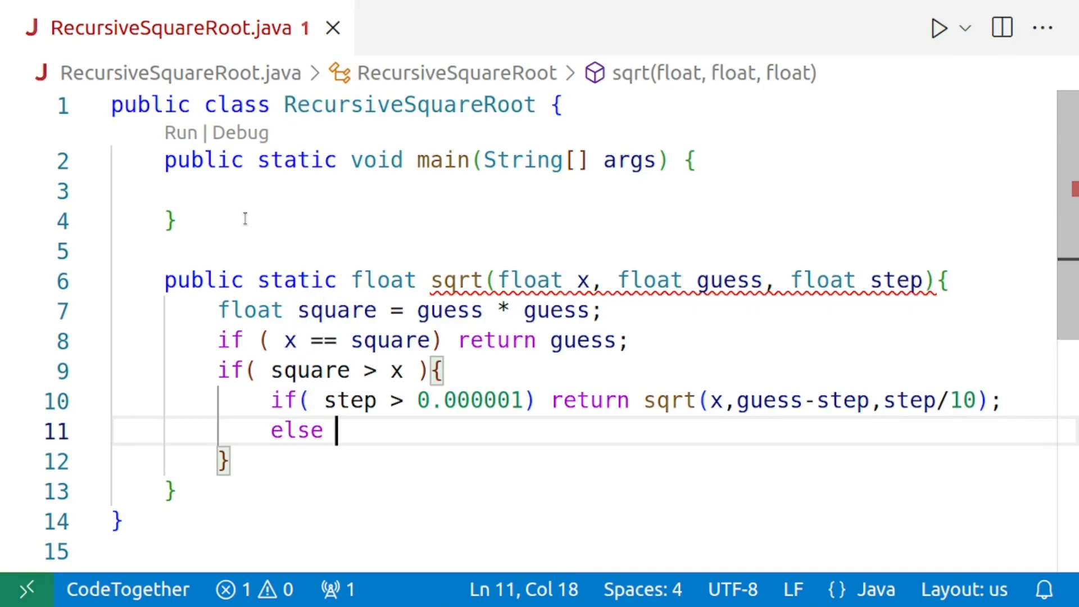
type("return guess - s")
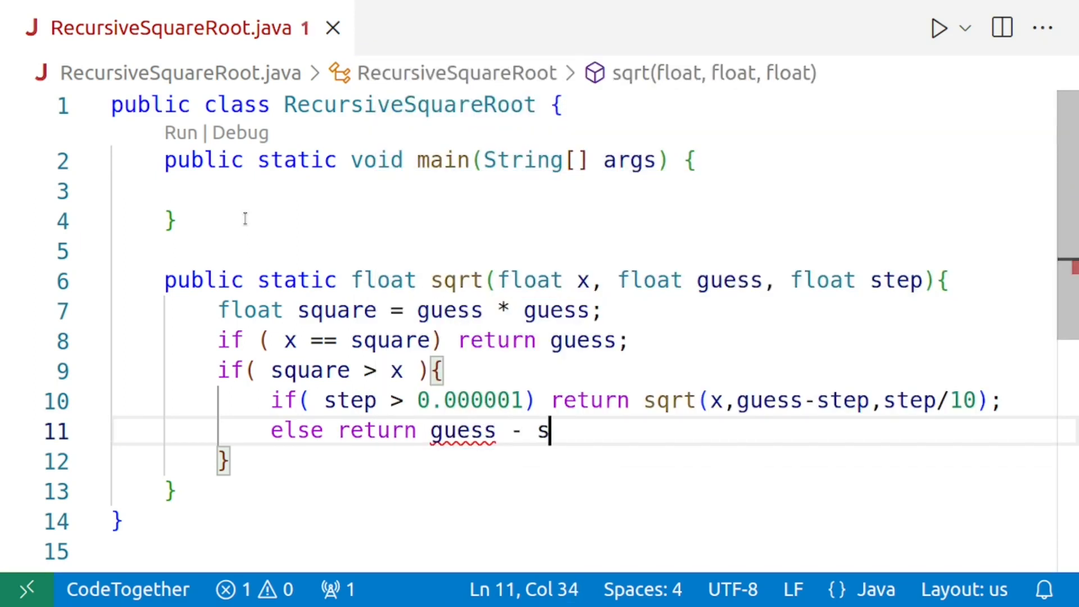
type("tep;")
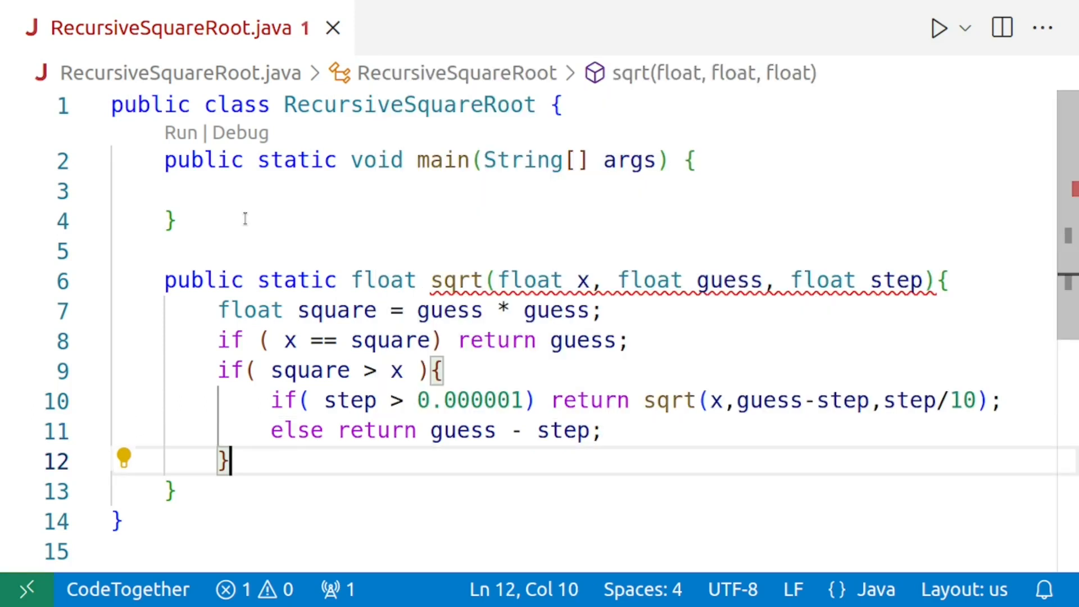
Add the final else returning sqrt(x, guess+step, step) when the guess is too small
type("e")
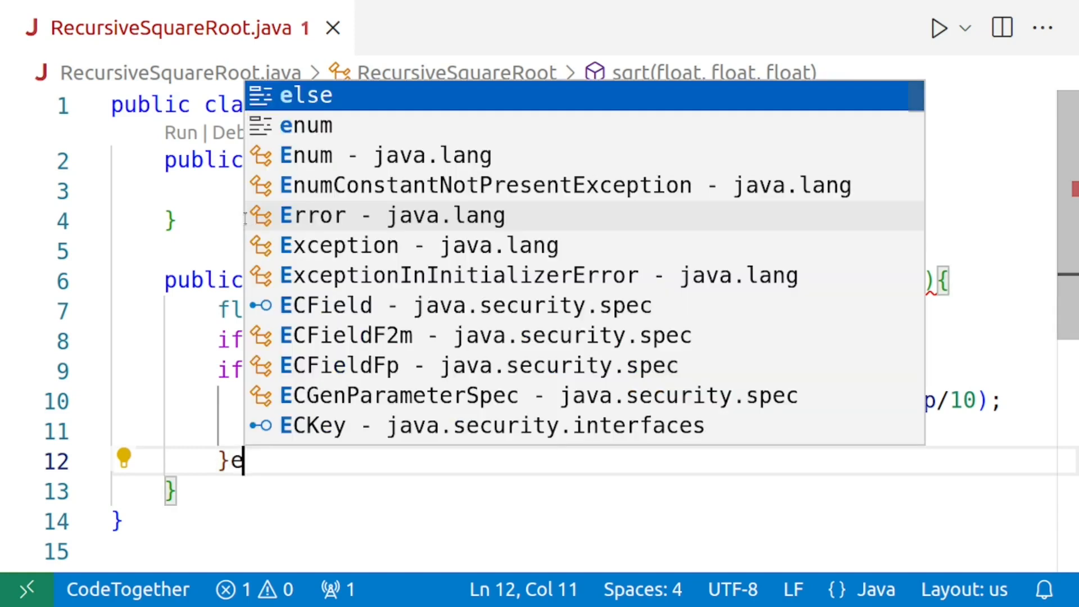
type("lse return")
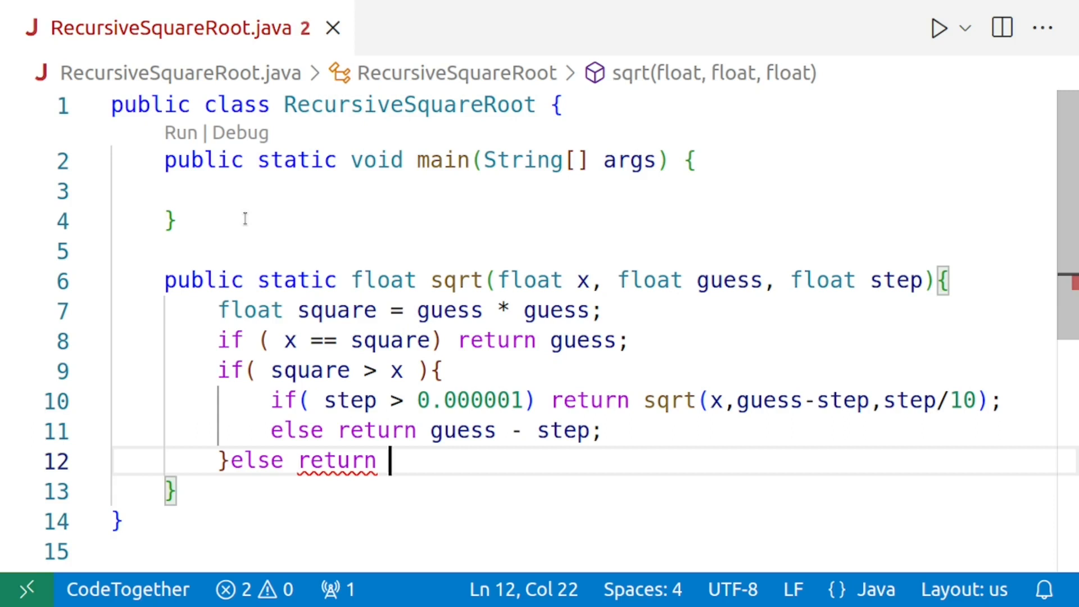
type("sqrt(")
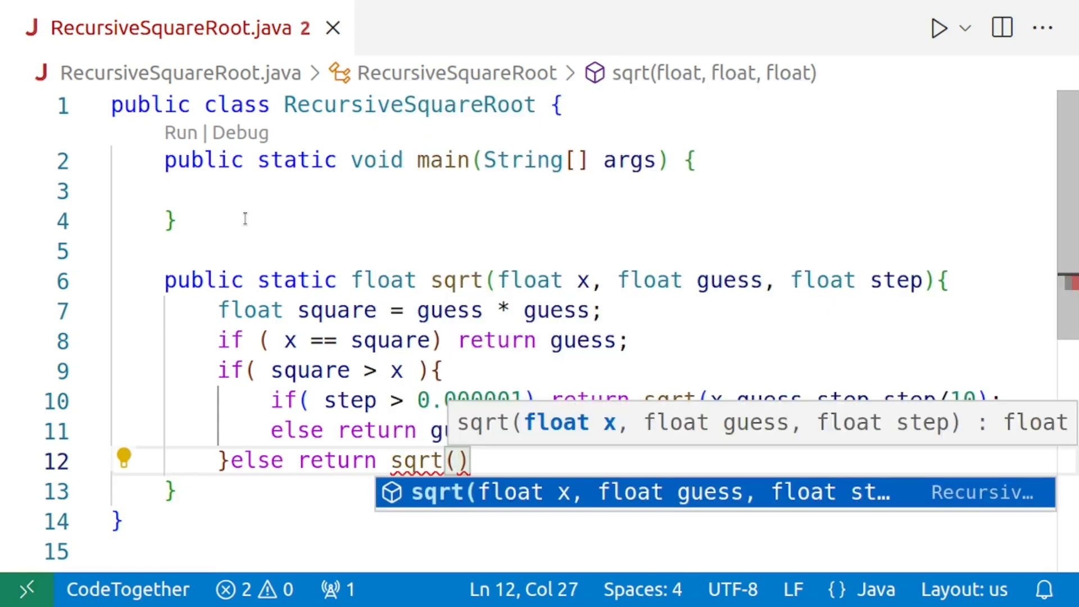
type("x,")
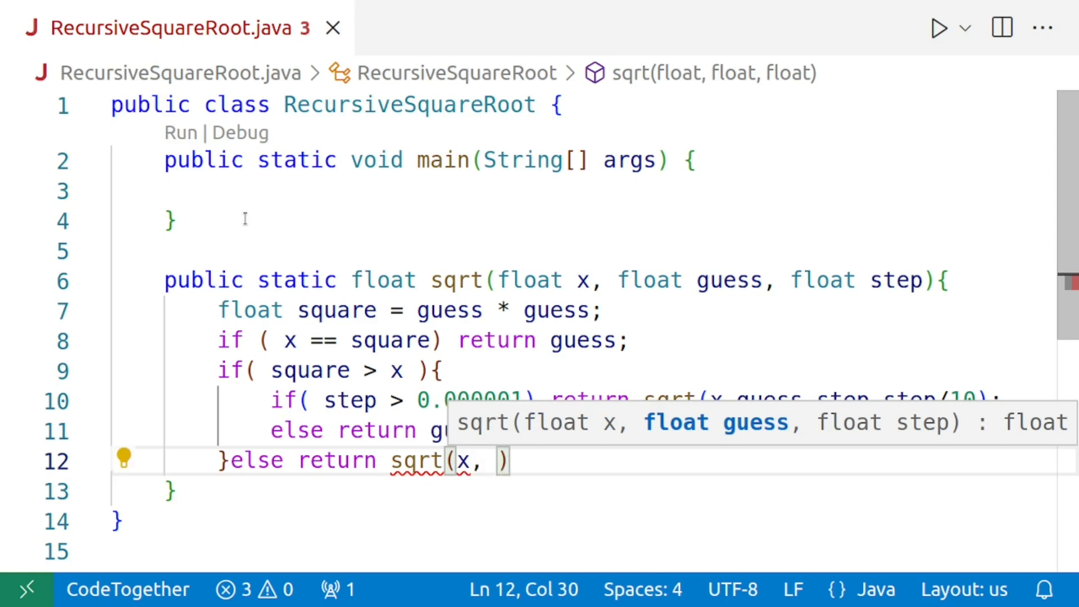
type("guess")
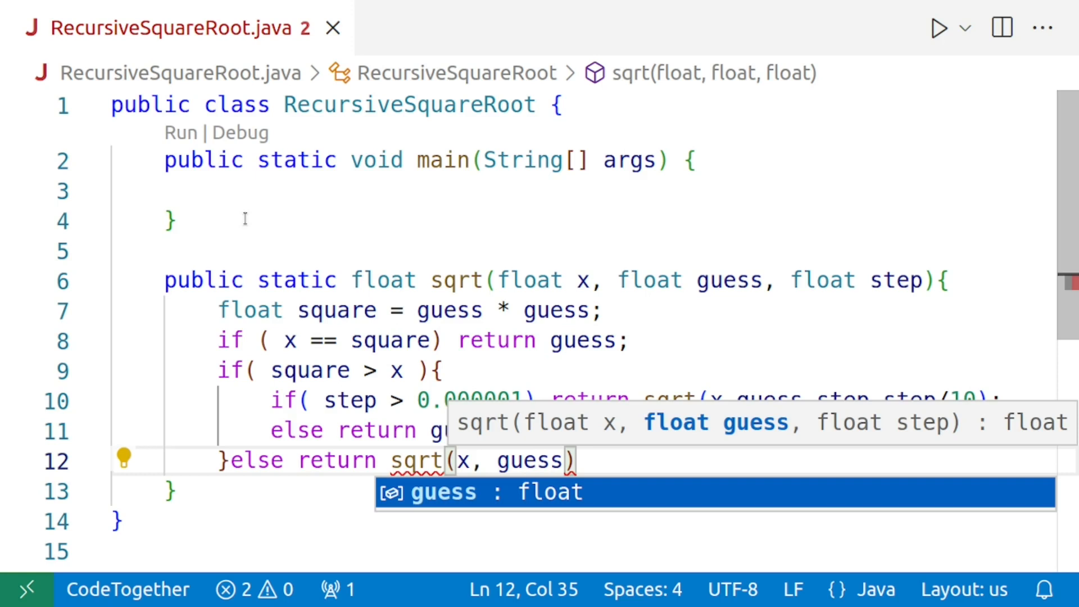
type("+step,")
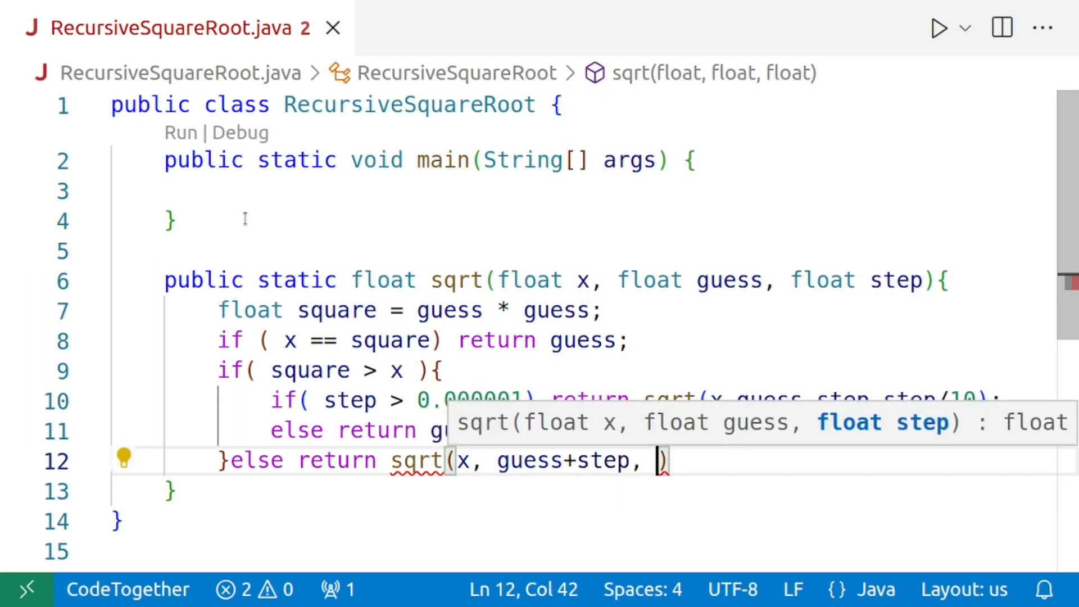
type("step")
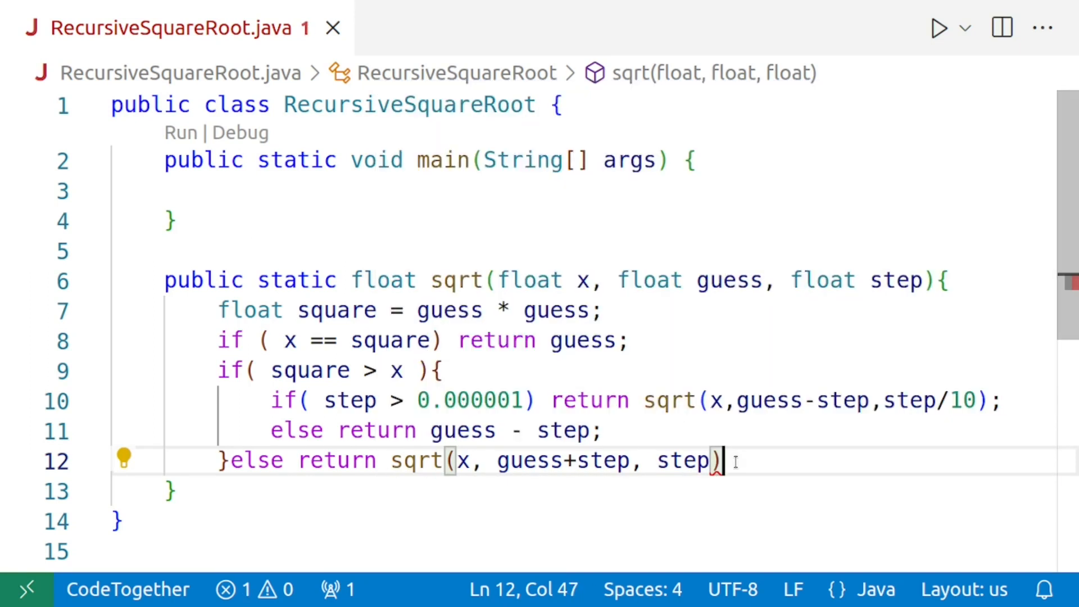
type(";")
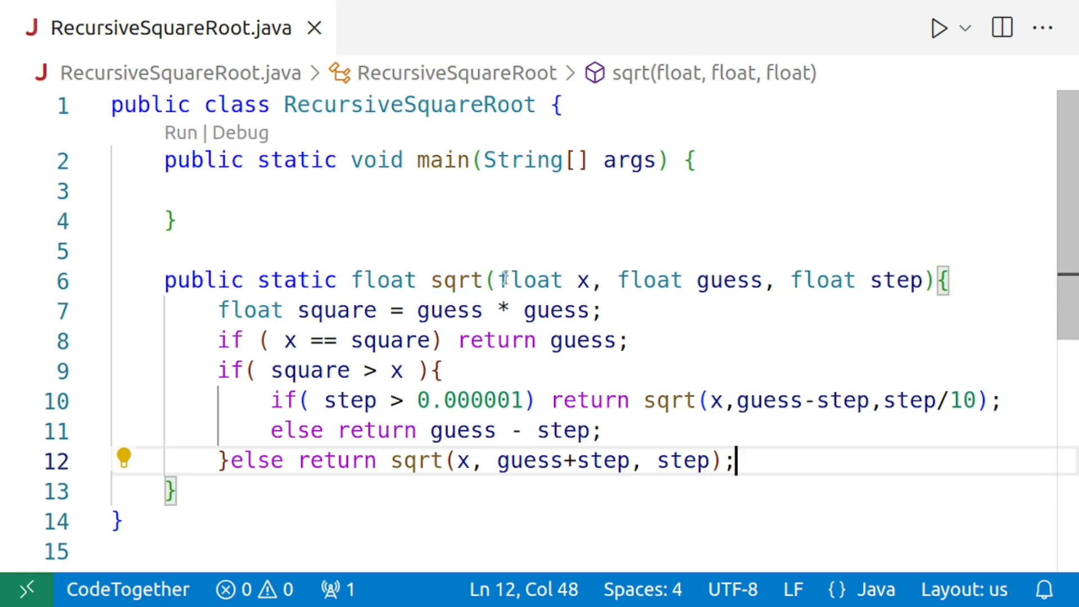
Declare a one-argument overload public static float sqrt(float x) below main
left_click_drag(497, 279, 750, 280)
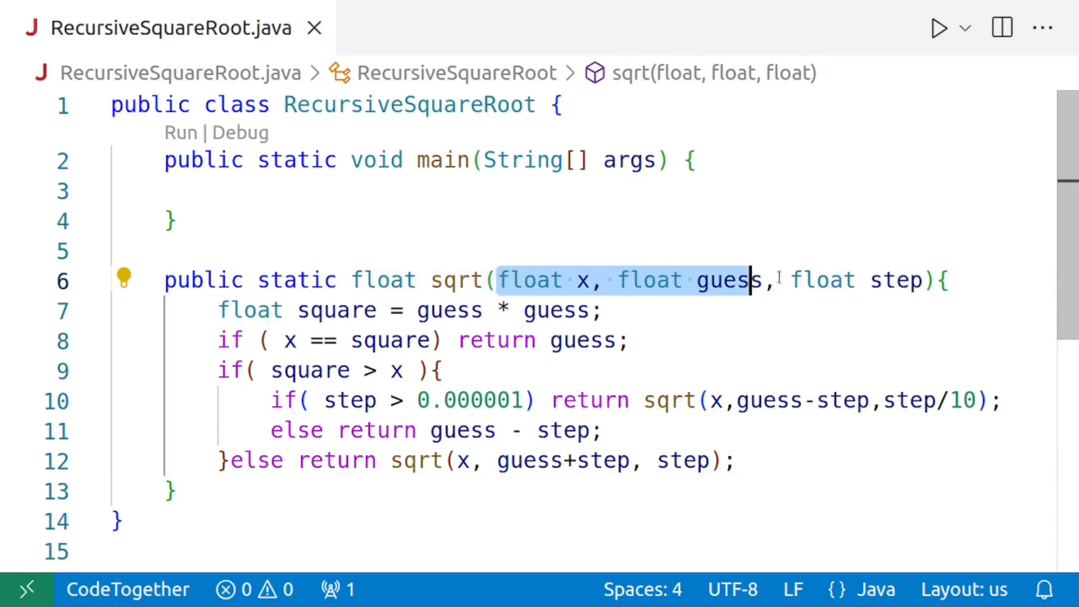
left_click_drag(746, 279, 921, 280)
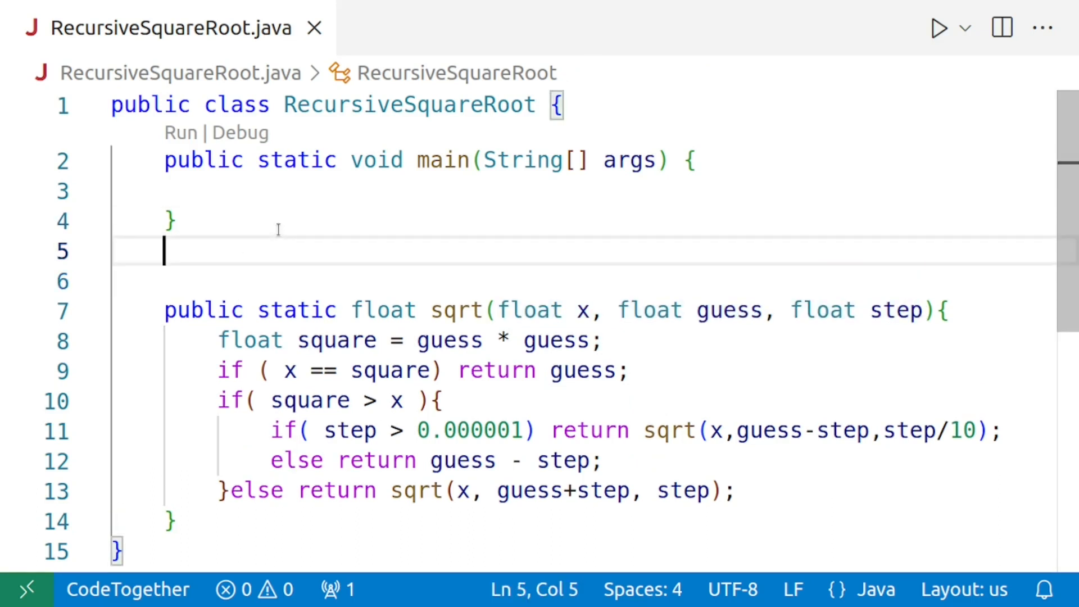
type("public")
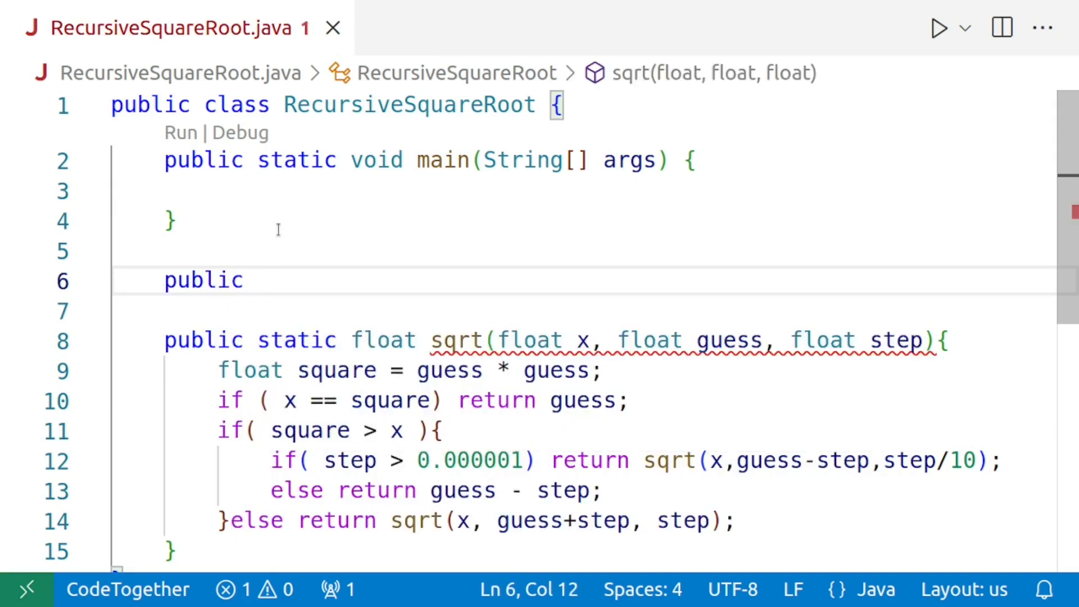
type("static float")
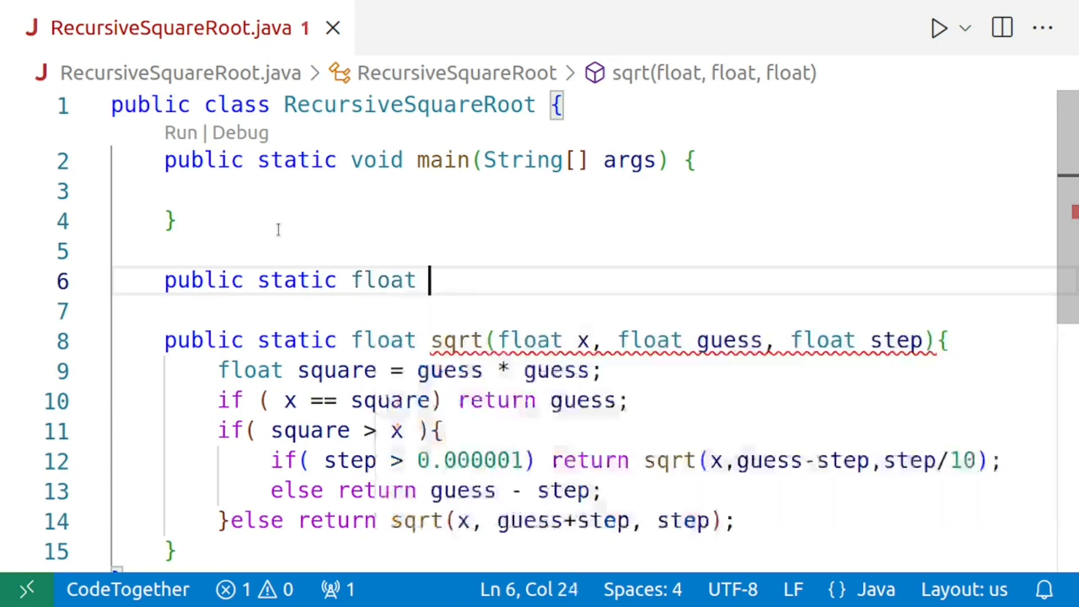
type("sqrt()")
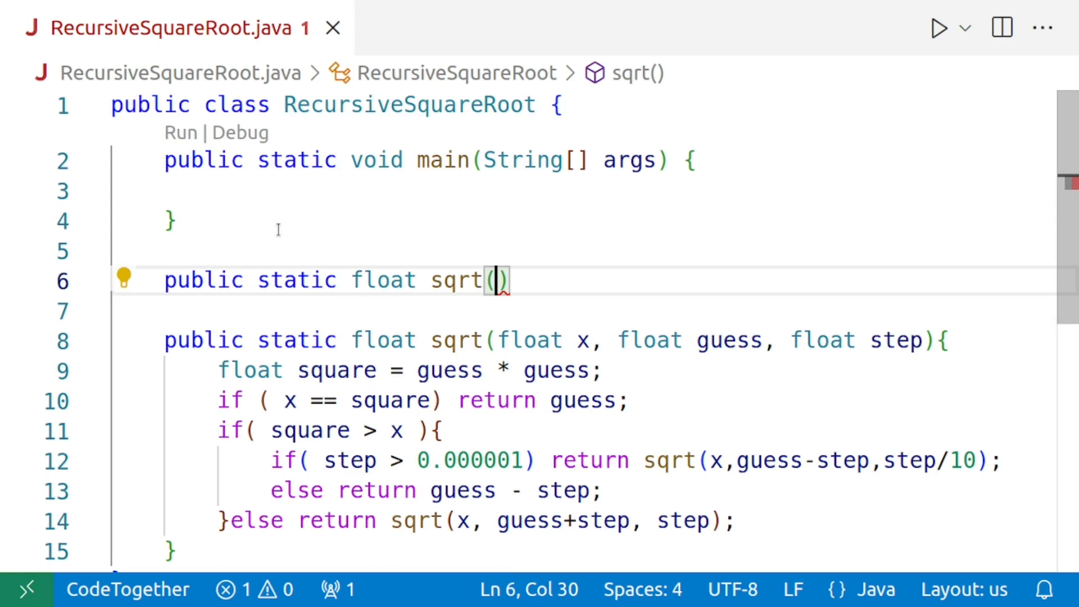
type("g")
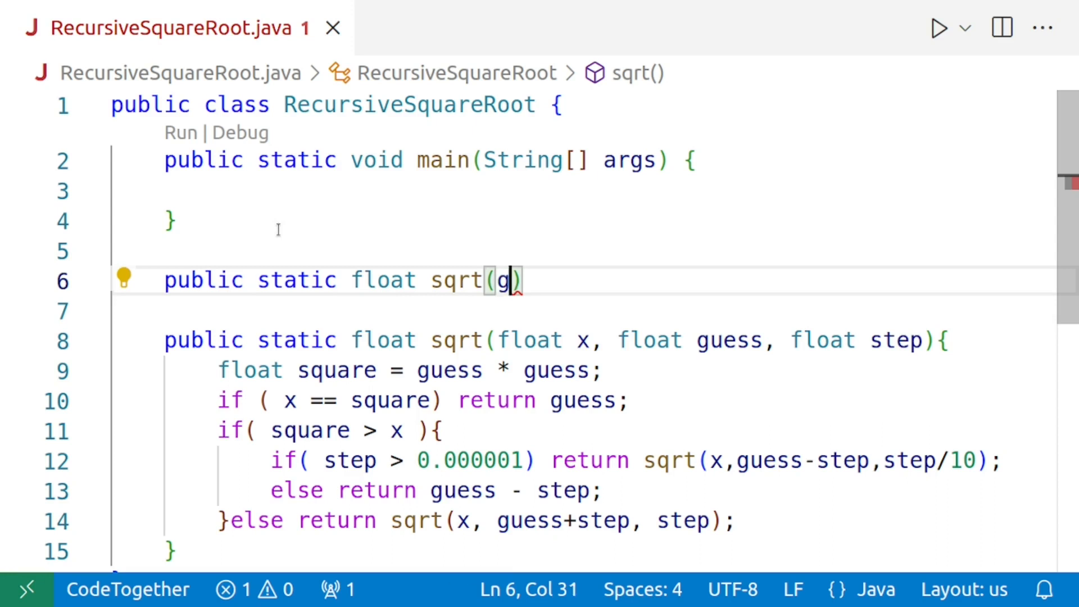
type("float x")
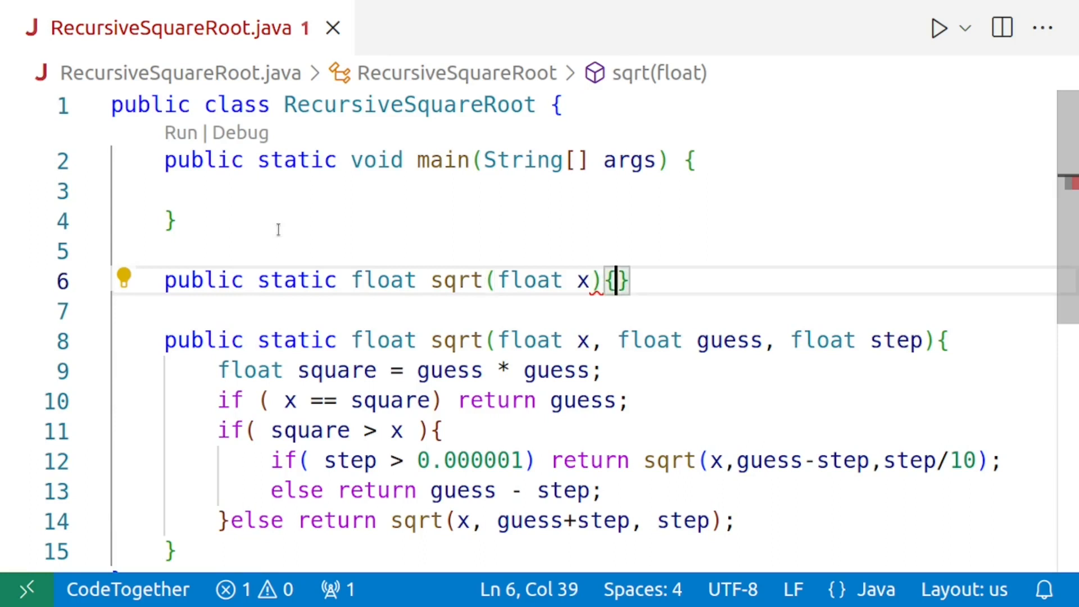
Have the overload return sqrt(x, 0, 1), starting at guess 0 with step 1
type("return")
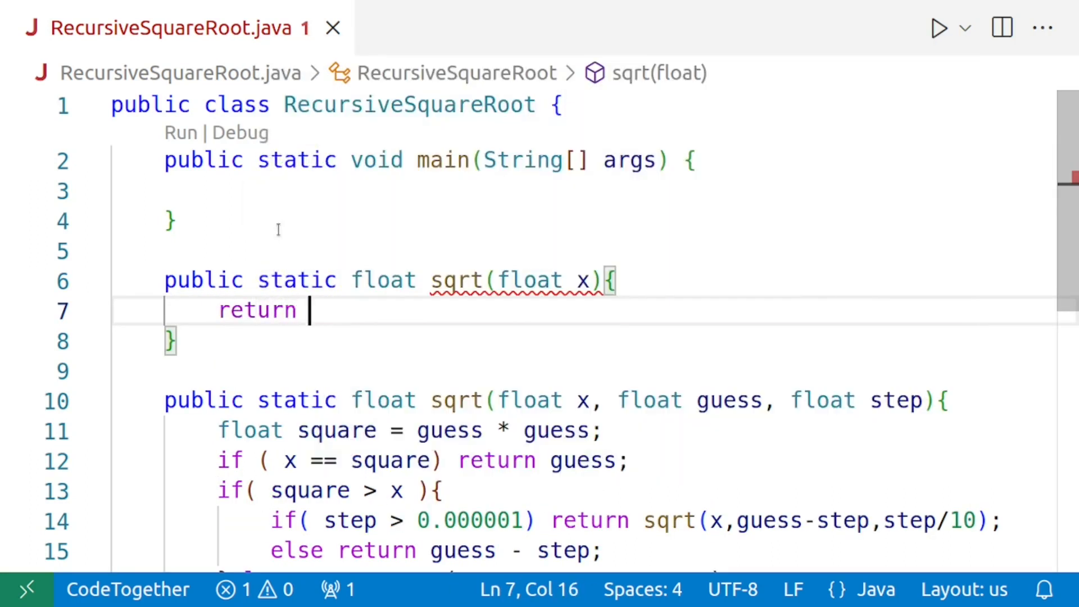
type("s")
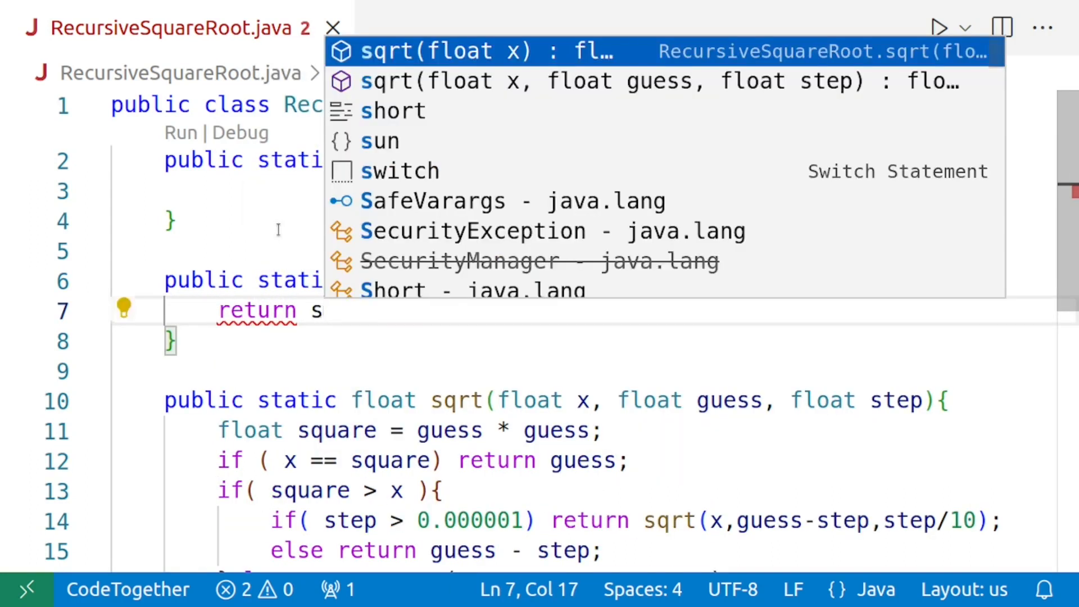
type("qrt")
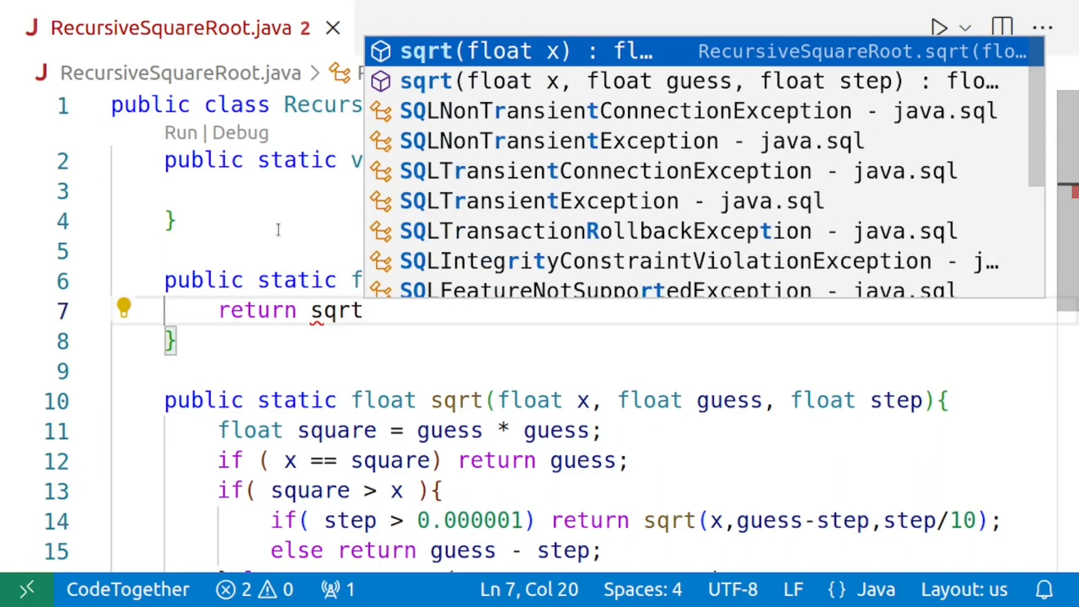
type("()")
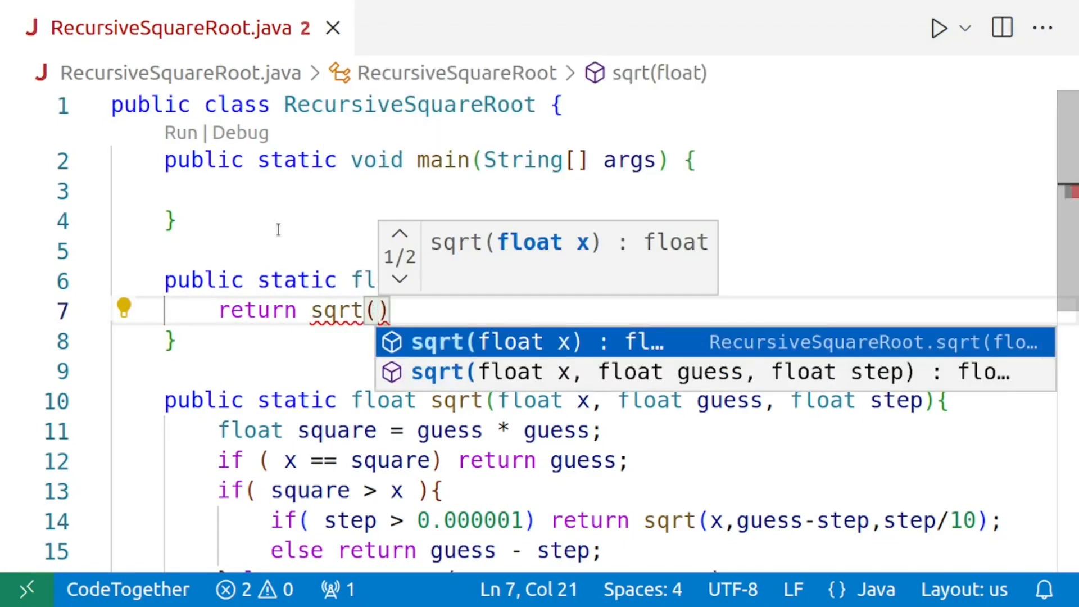
type("x")
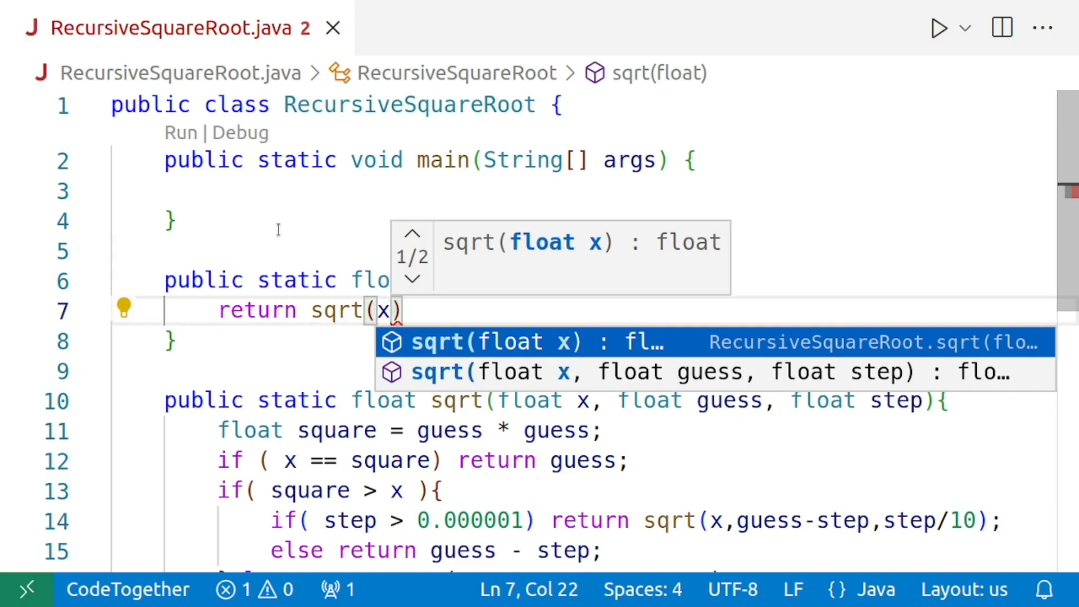
type(",")
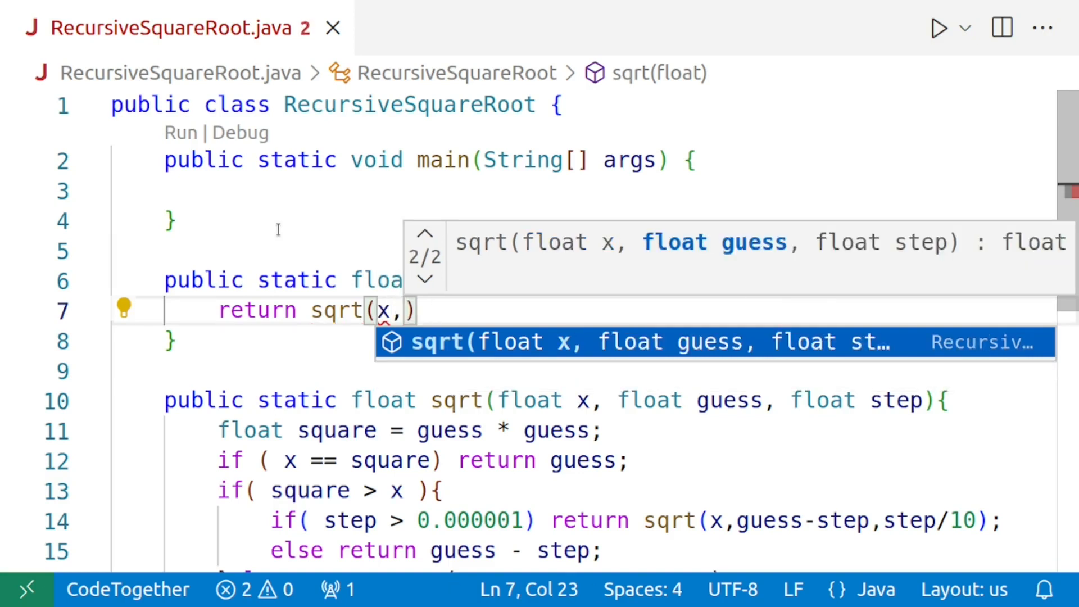
type("0")
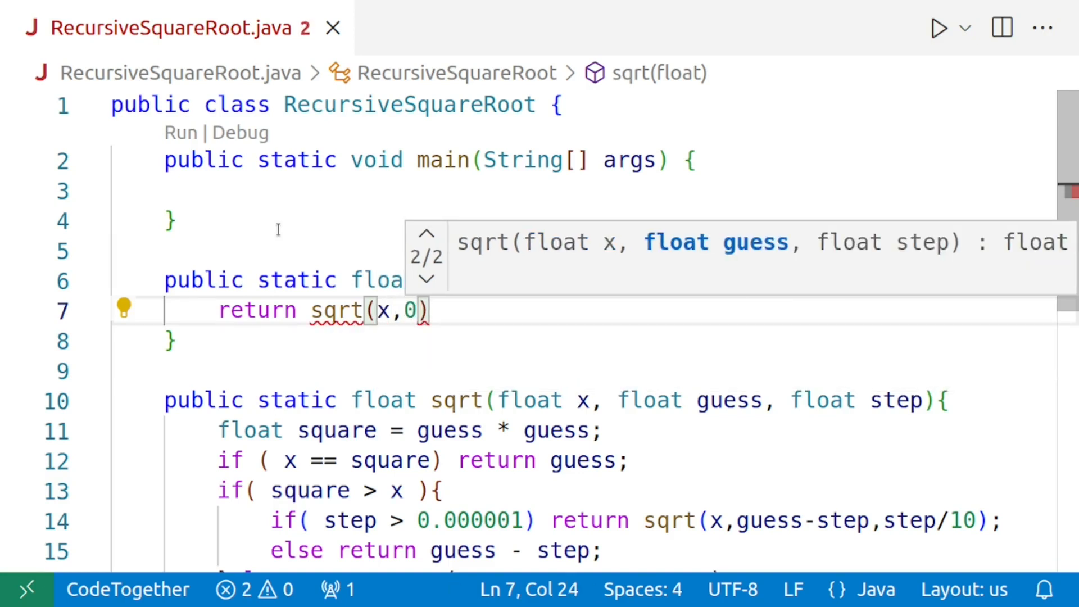
type(",")
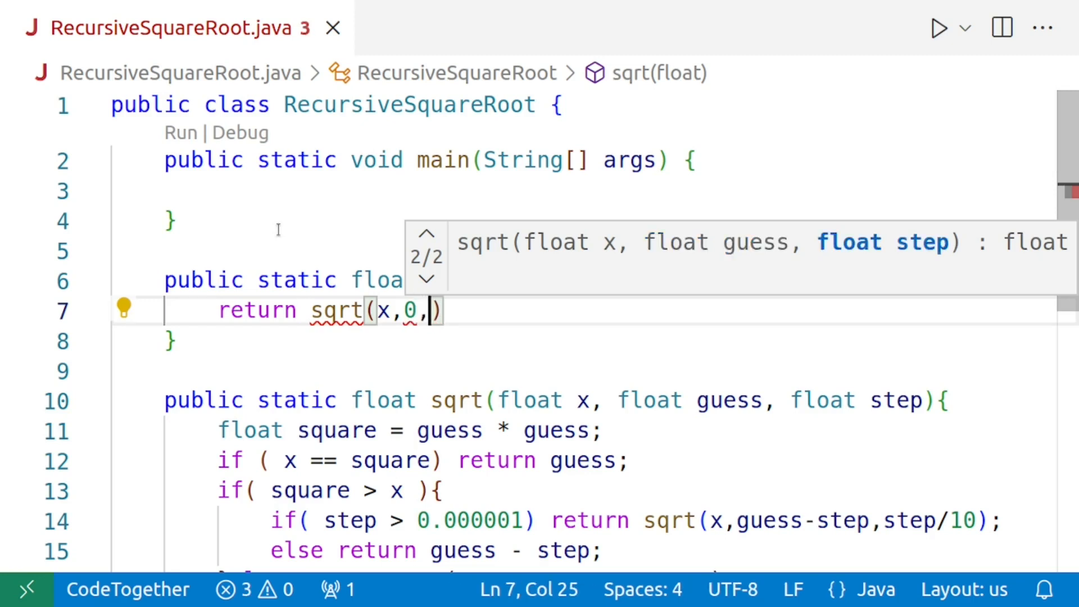
type("1")
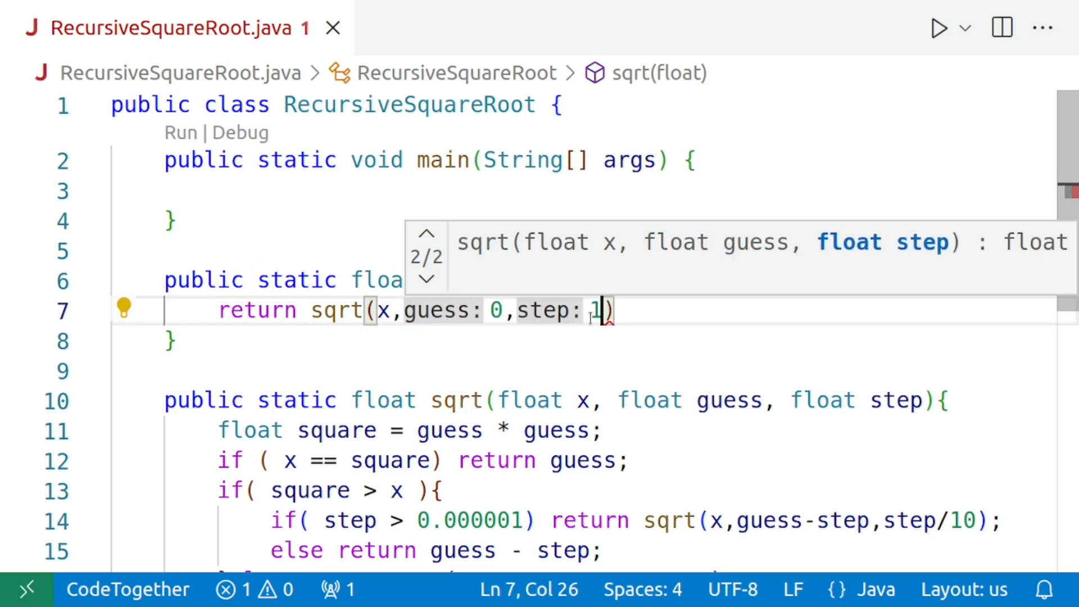
type(";")
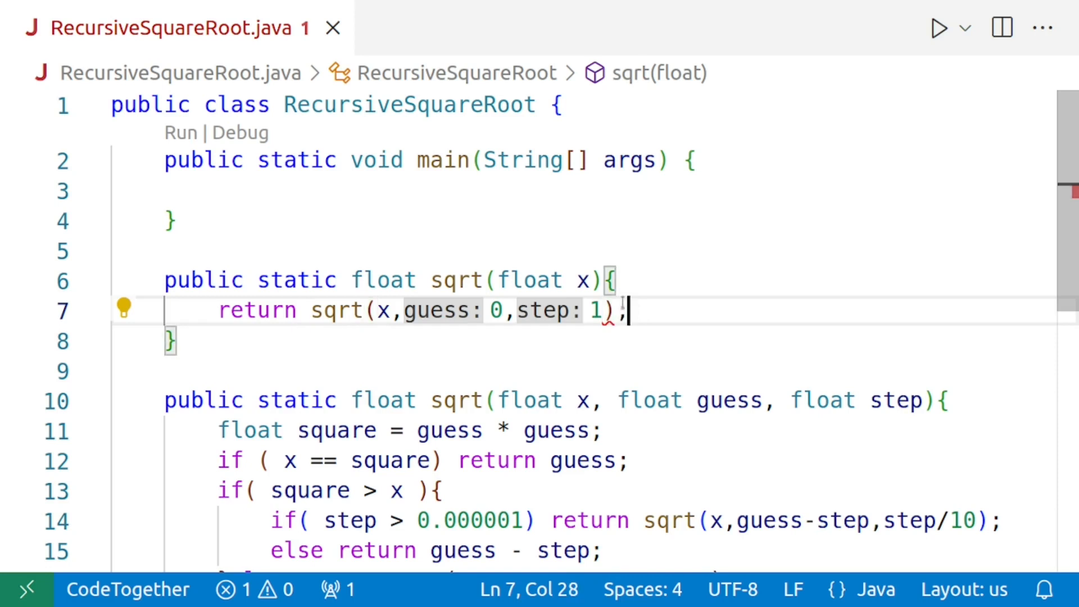
left_click(377, 191)
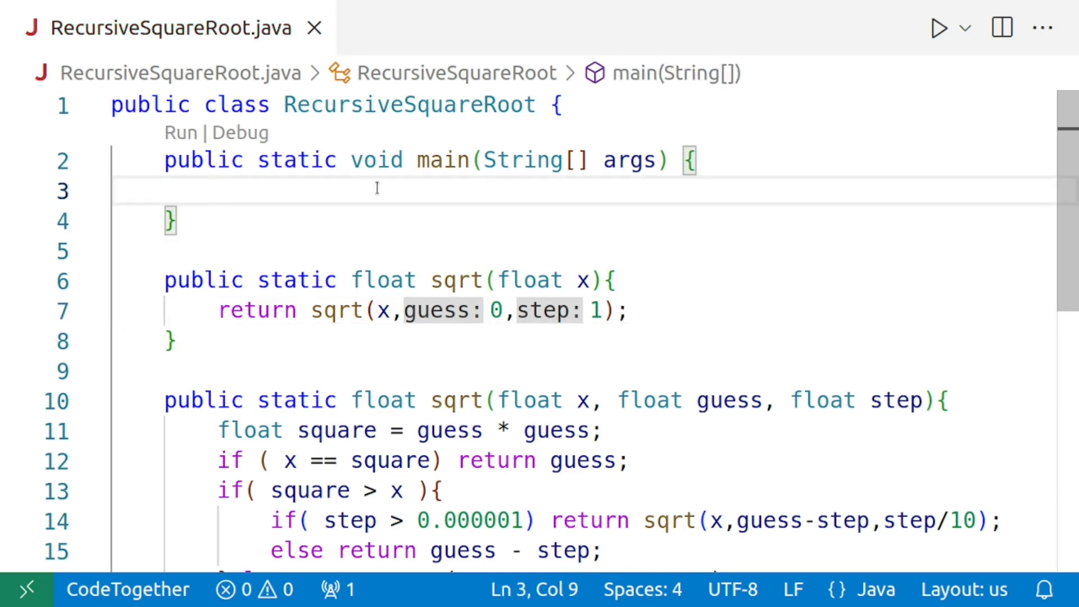
Make main print sqrt(25) via a sout println, then change the argument to 30
type("sout")
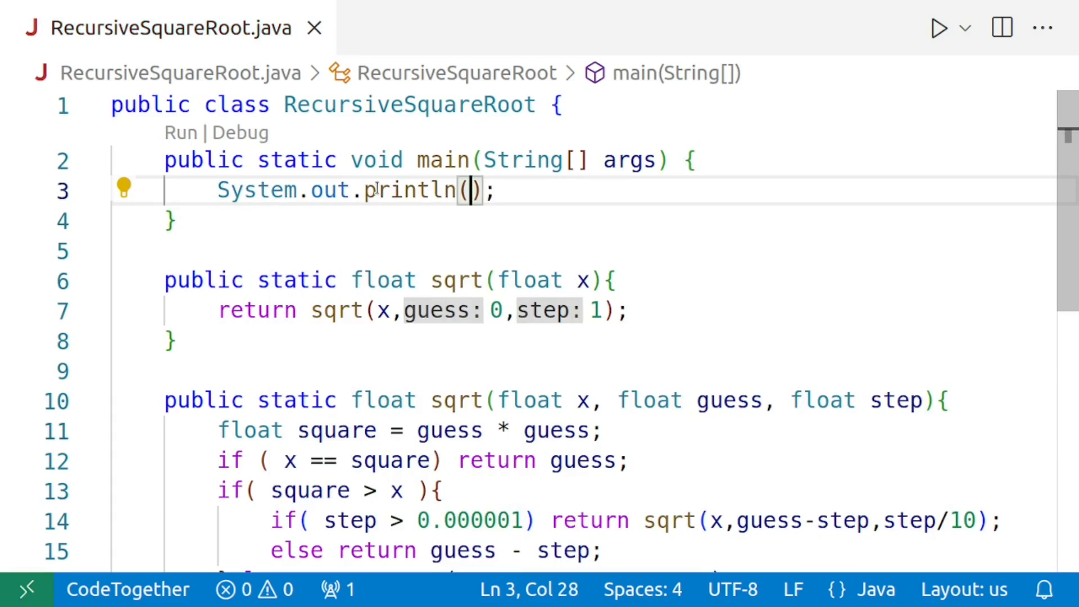
type("sqrt(")
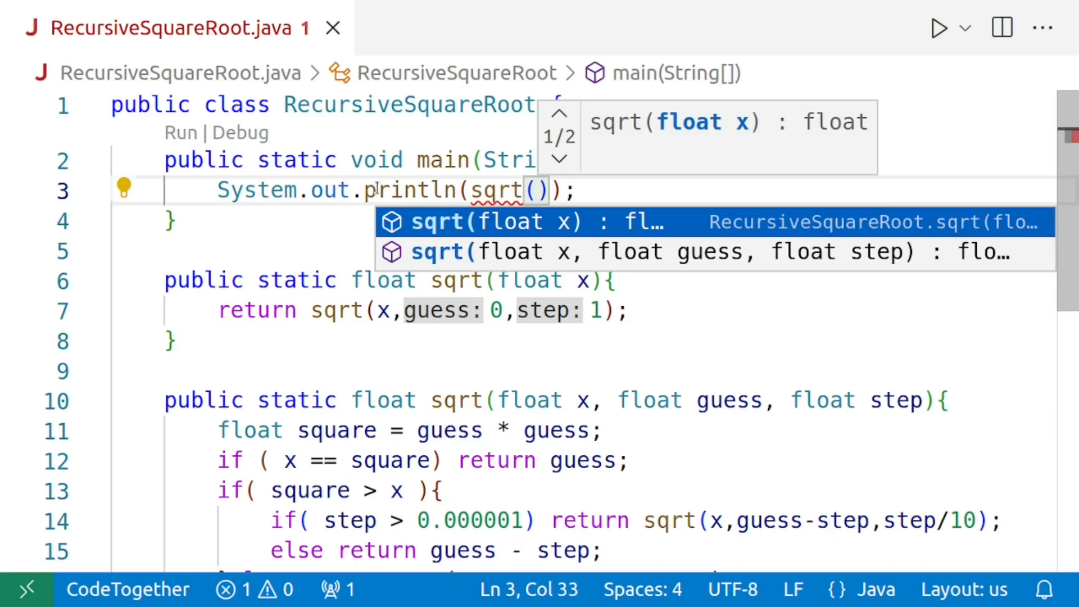
type("25")
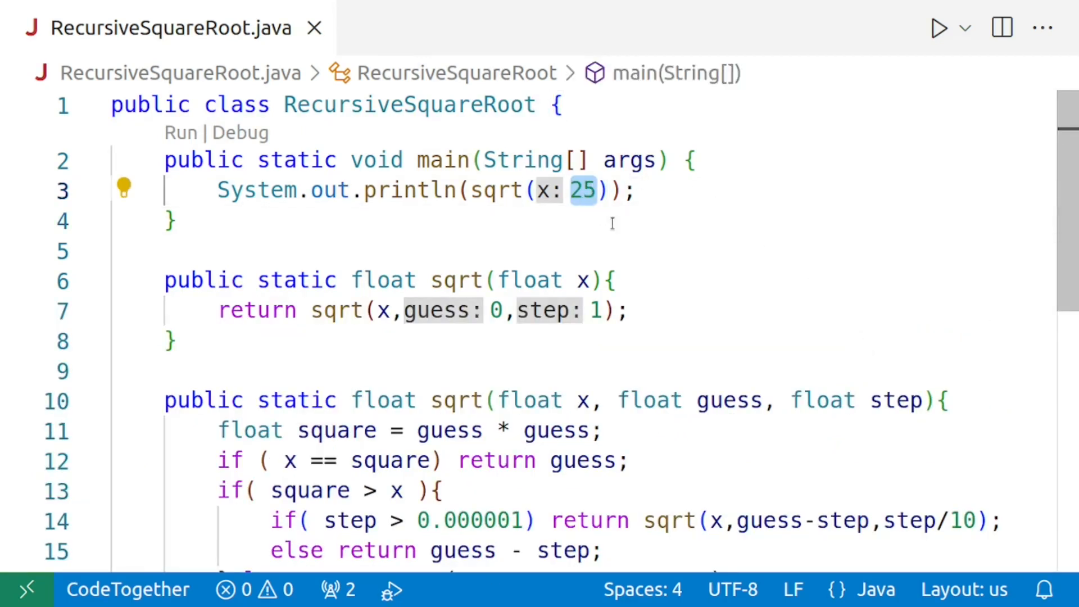
type("30")
type("System.out.println();")
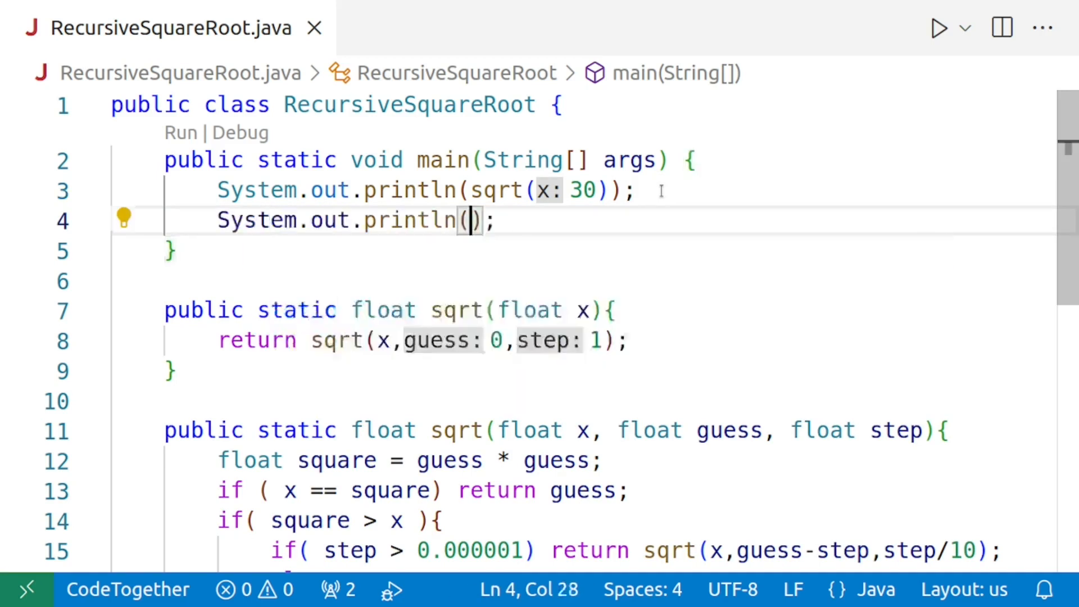
Print (float) Math.sqrt(30) in a second println for comparison
type("Math.sq")
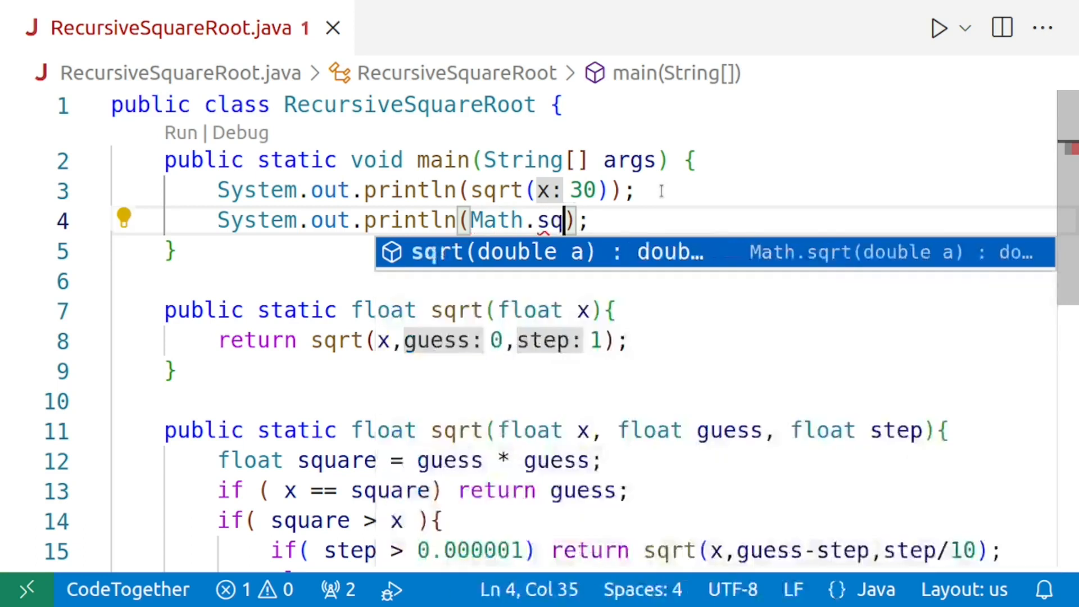
type("rt(")
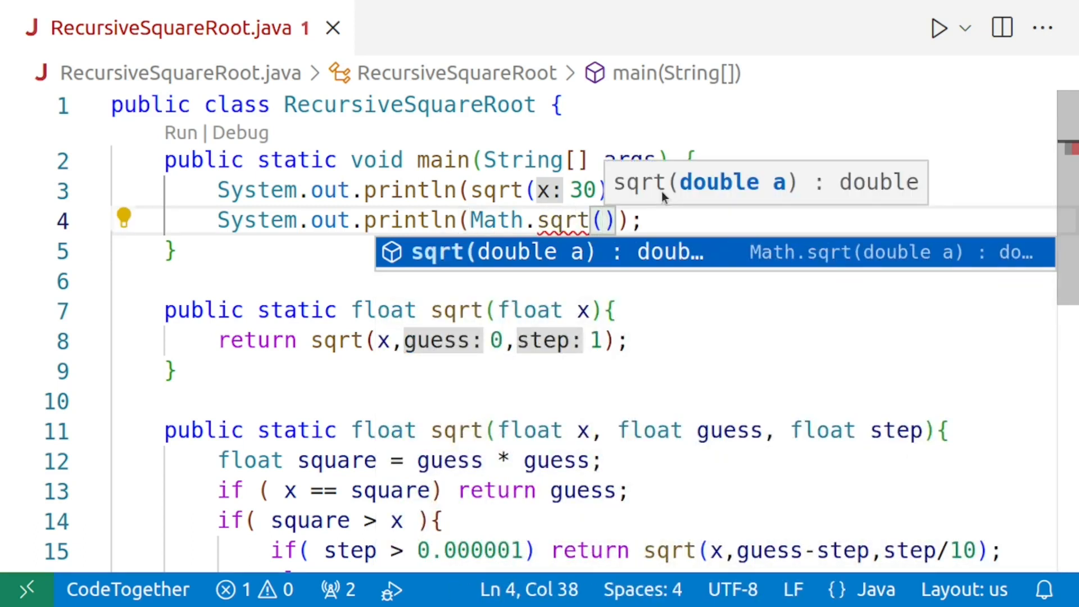
type("30")
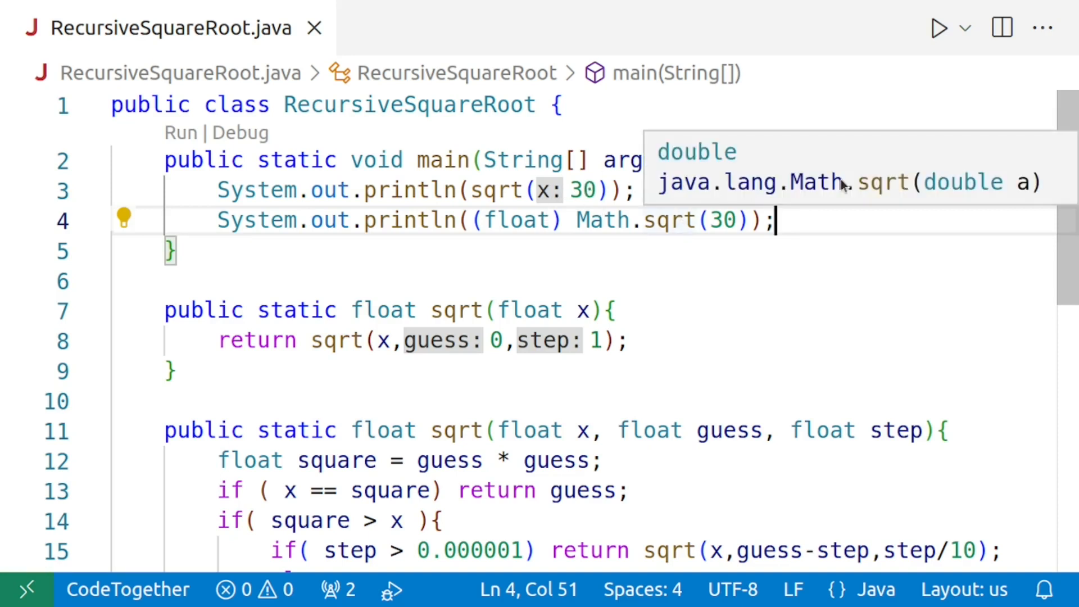
Run the class as Java so the terminal shows 5.477225 and 5.477226, then highlight the 0.000001 threshold
left_click(964, 27)
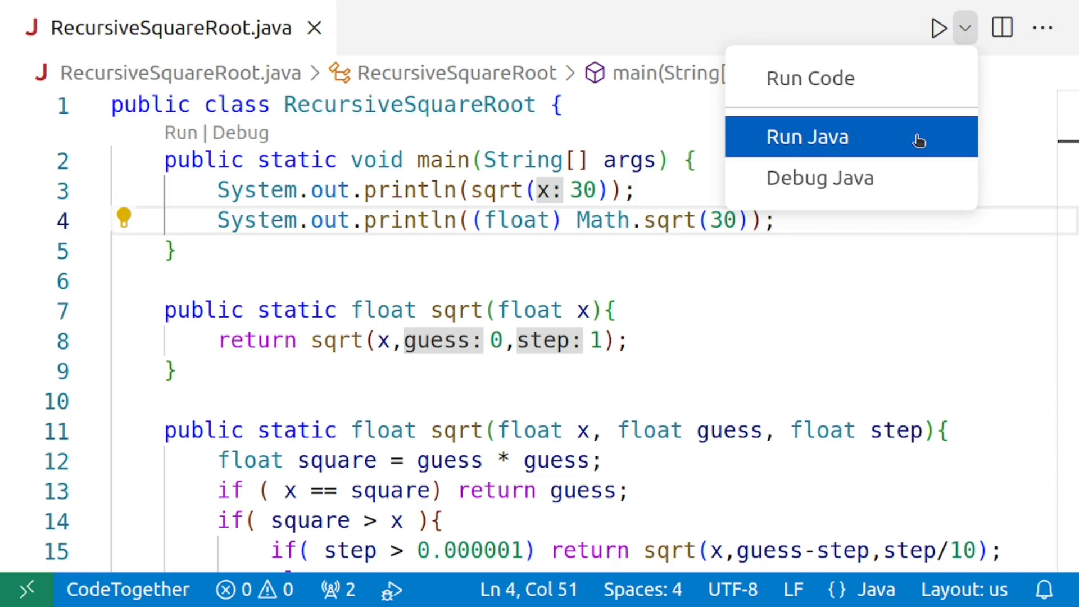
left_click(807, 136)
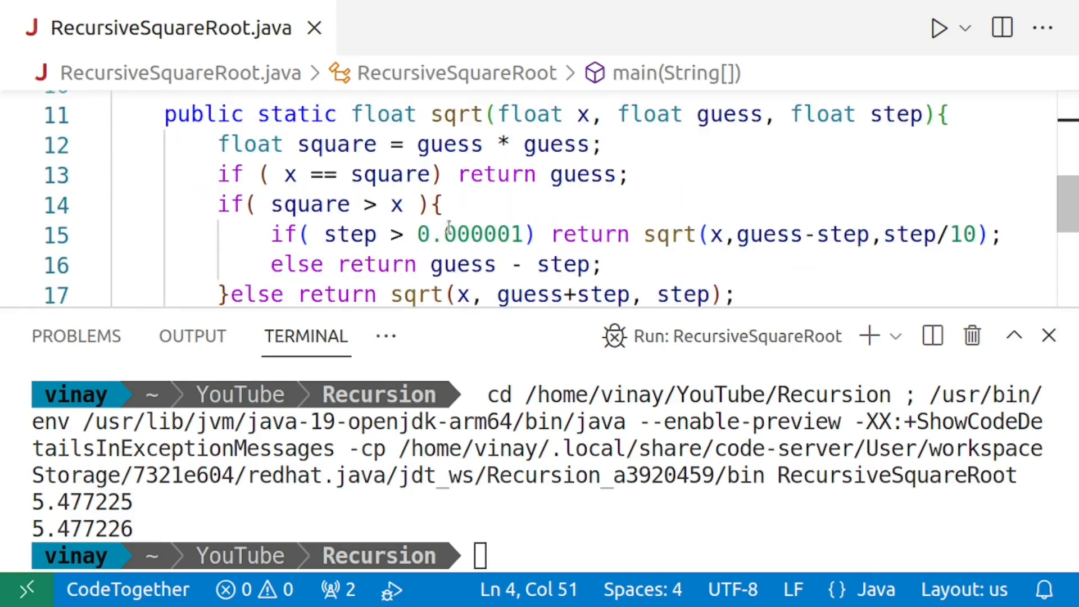
double_click(471, 233)
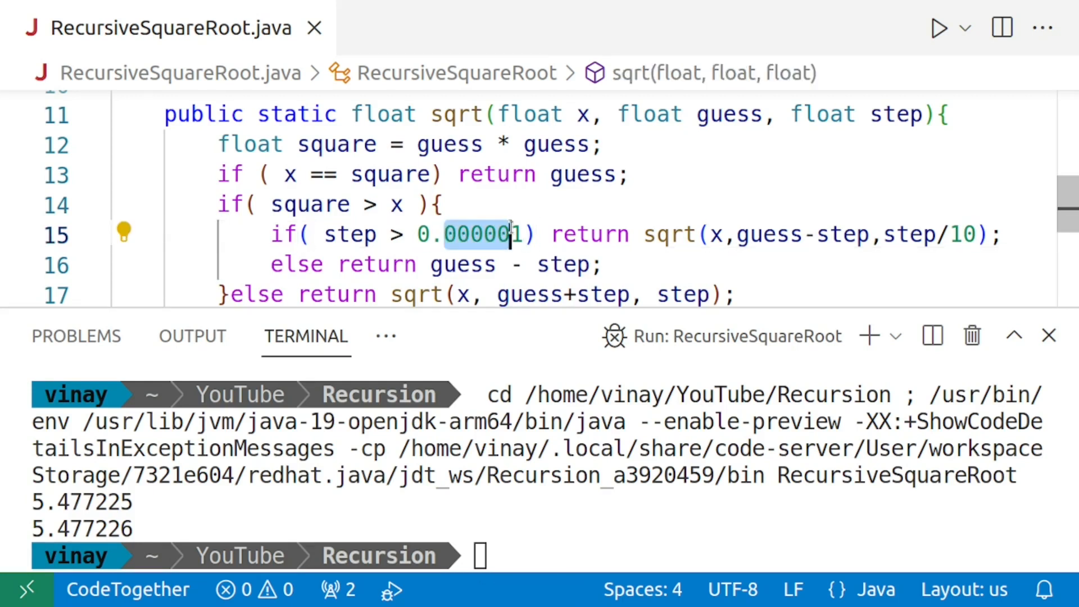